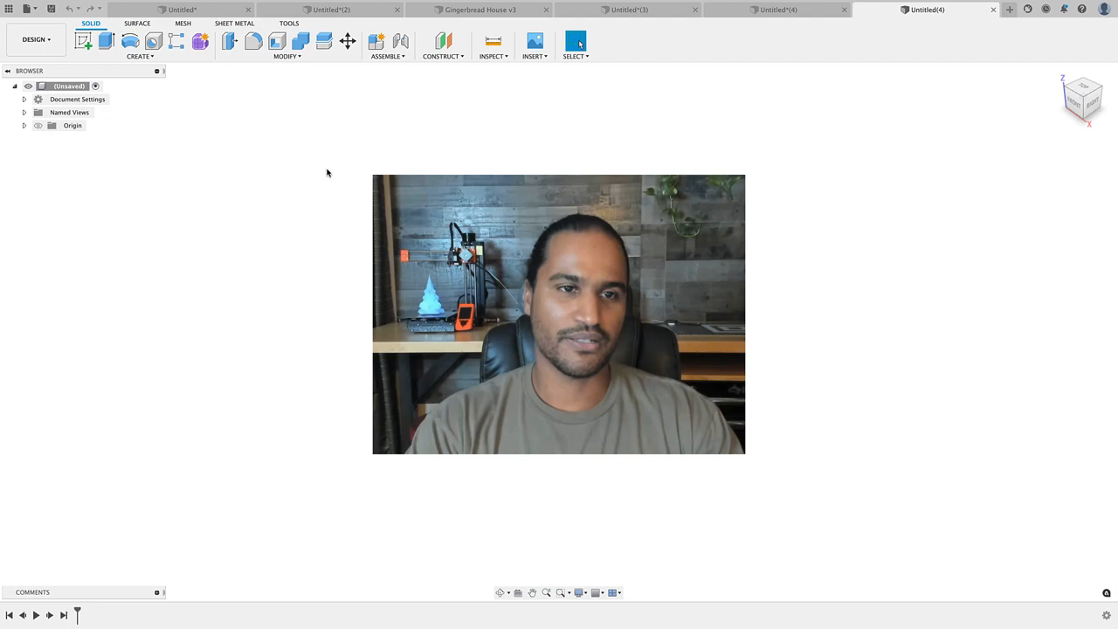
mouse_move(318, 189)
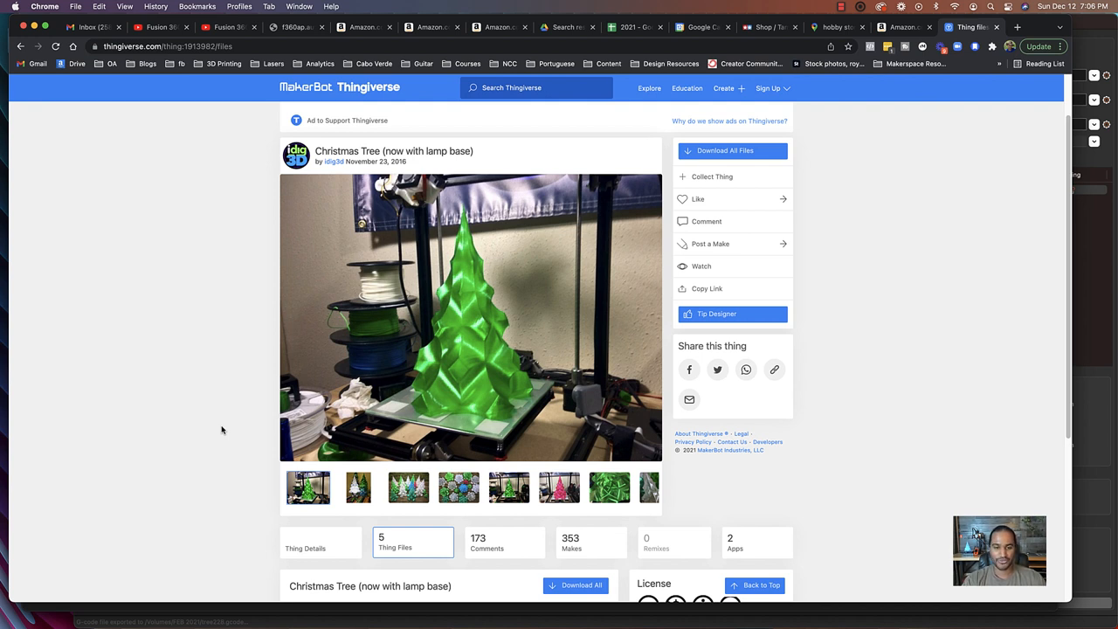
mouse_move(350, 289)
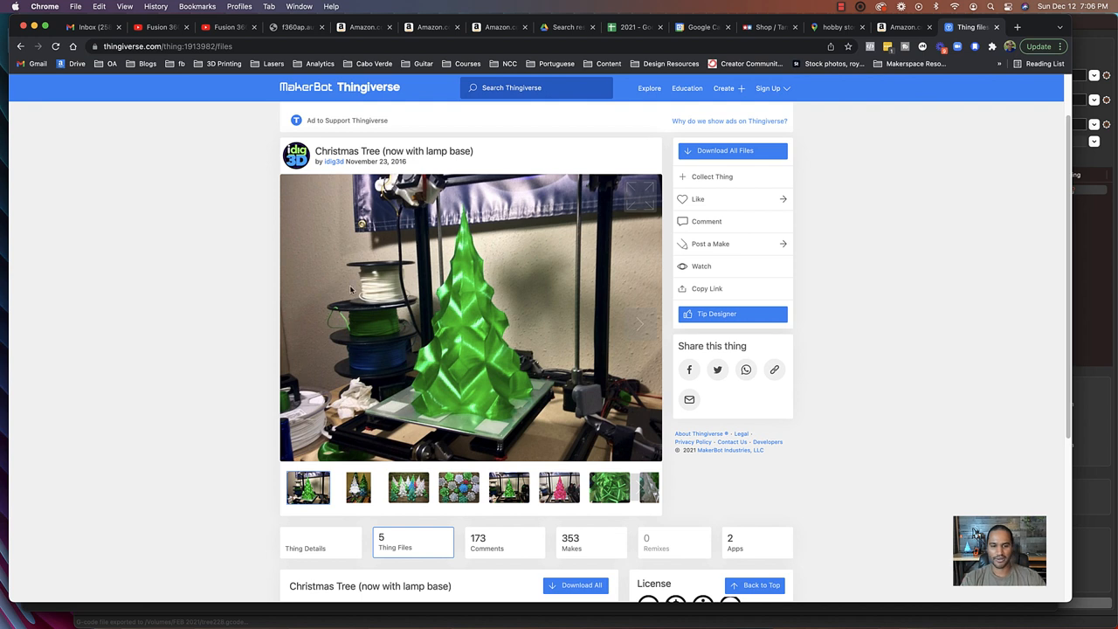
mouse_move(498, 385)
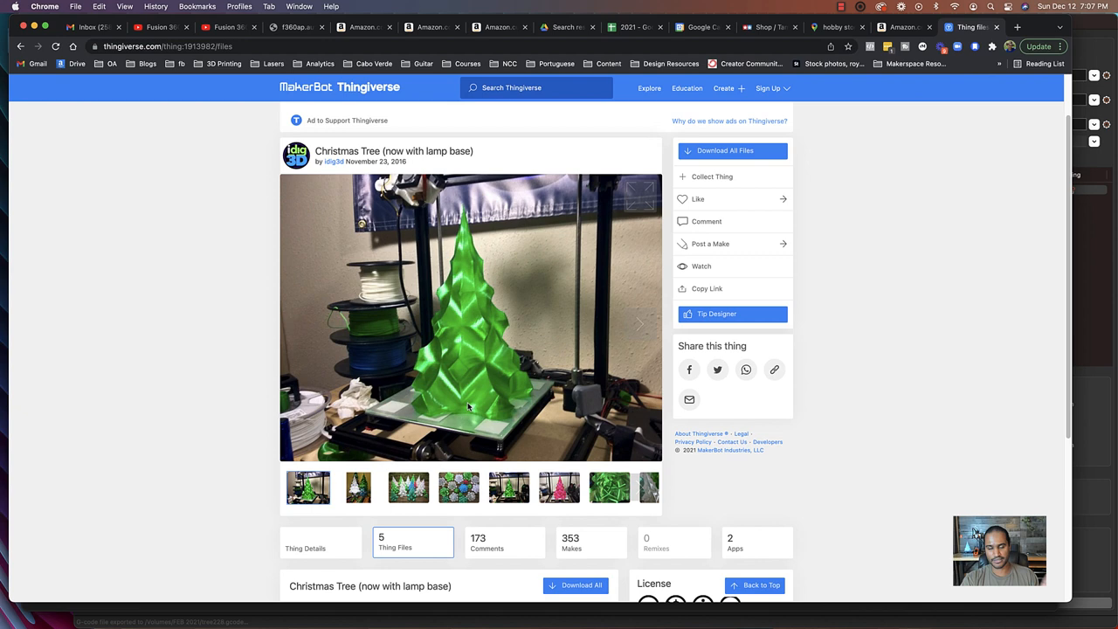
mouse_move(477, 365)
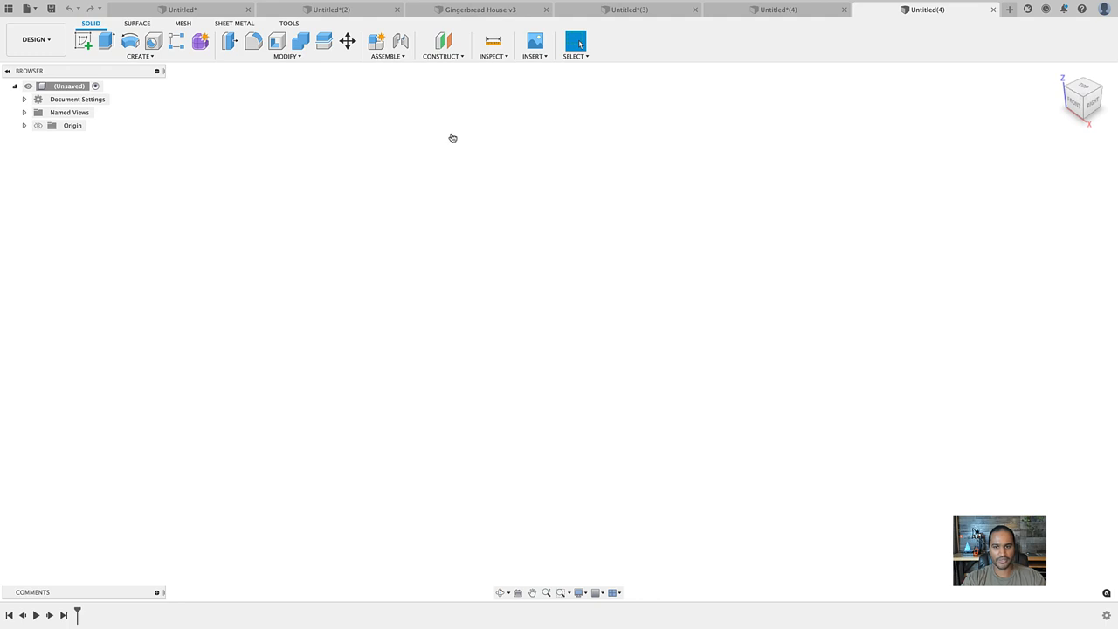
- Activate the canvas and switch the empty design to the MESH workspace
left_click(534, 41)
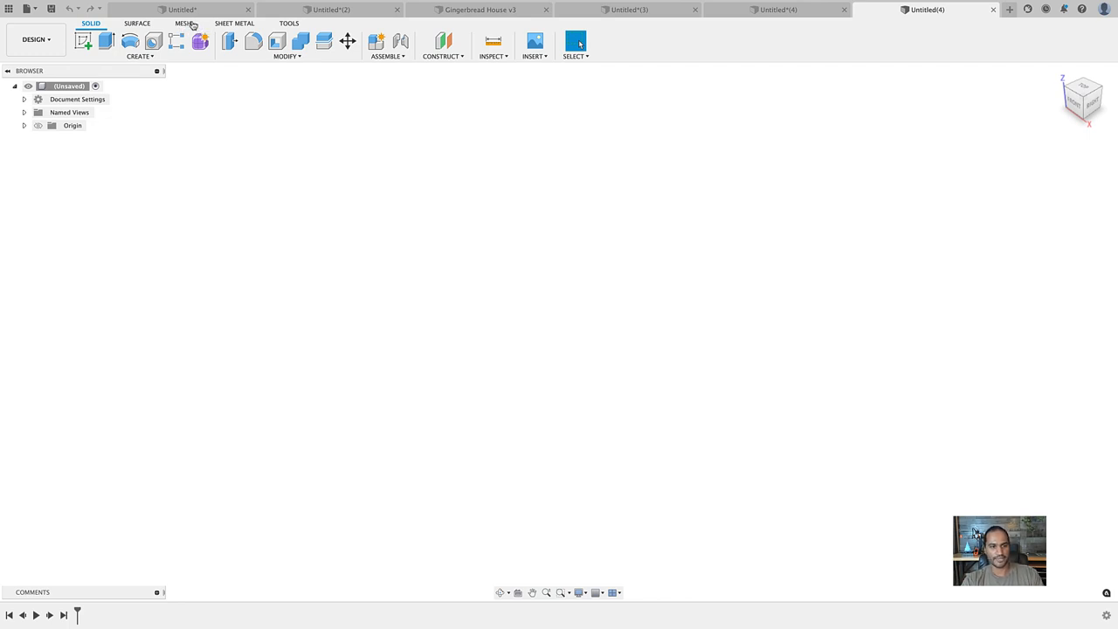
left_click(184, 22)
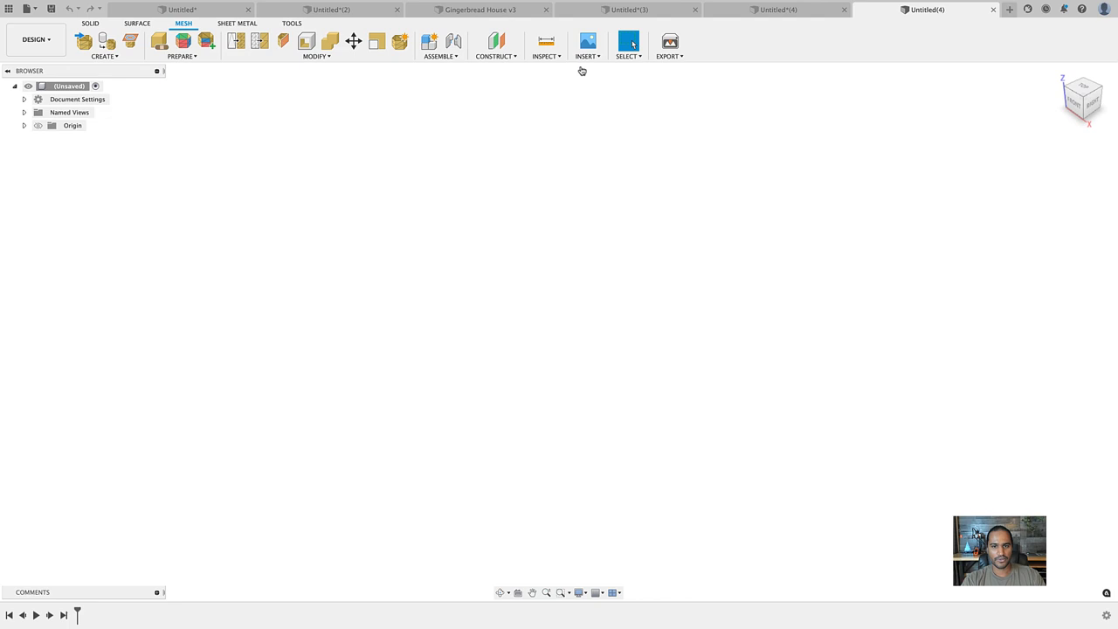
- Import tree_facets.stl with Insert Mesh
left_click(587, 42)
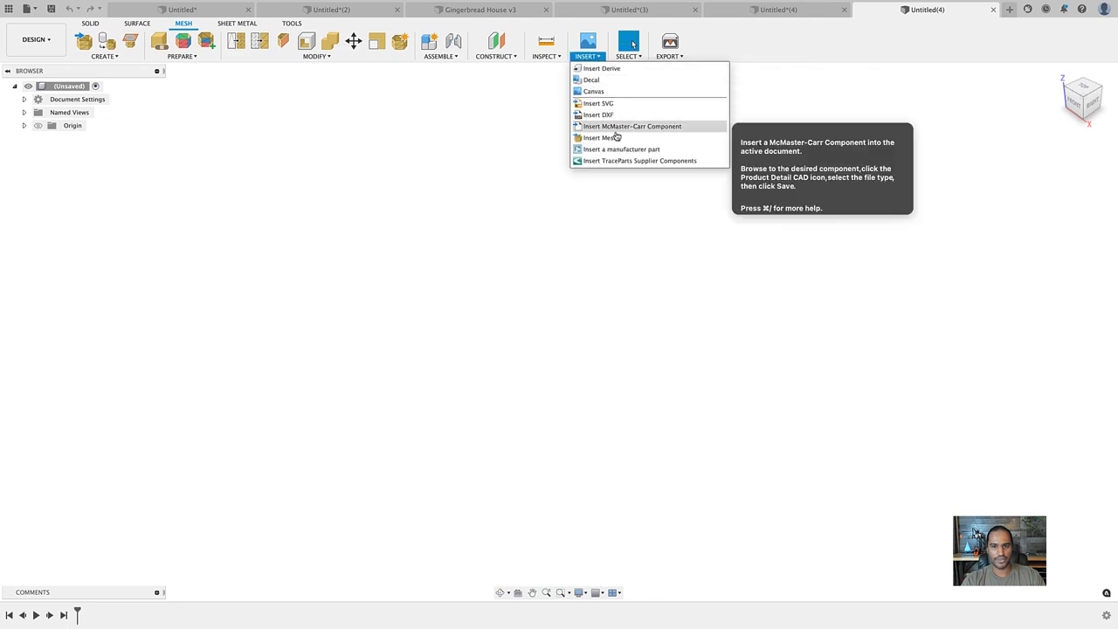
left_click(600, 137)
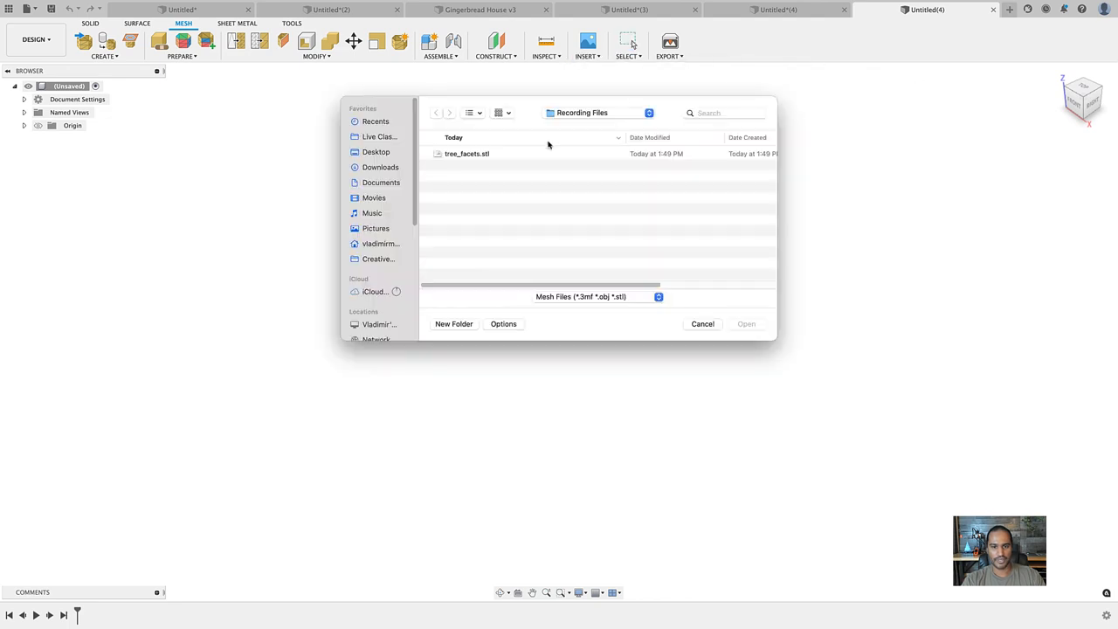
left_click(466, 154)
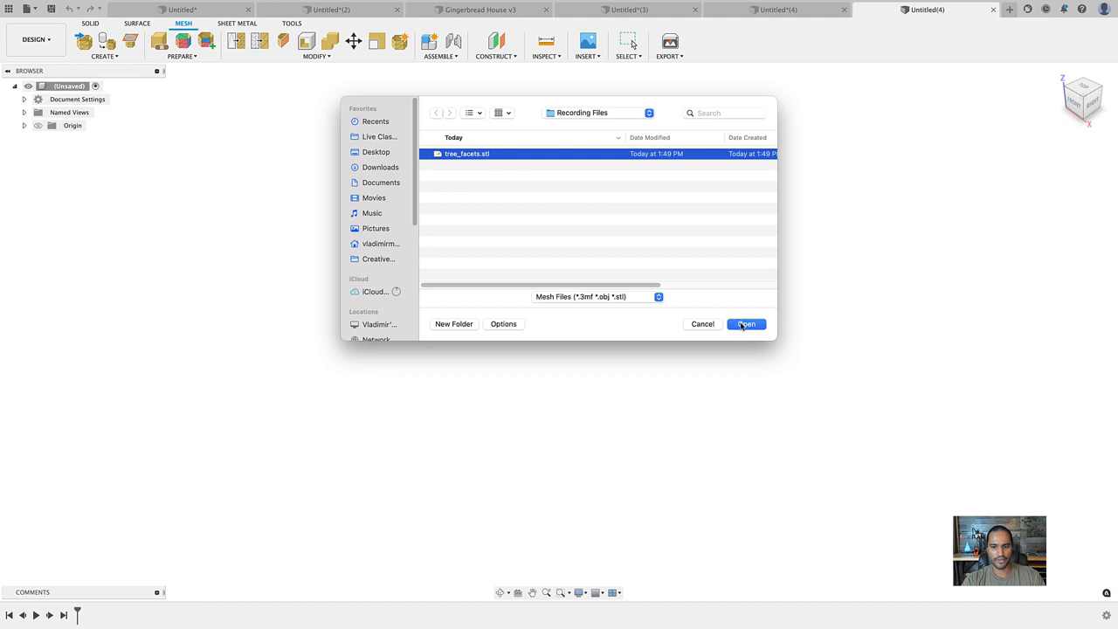
left_click(746, 323)
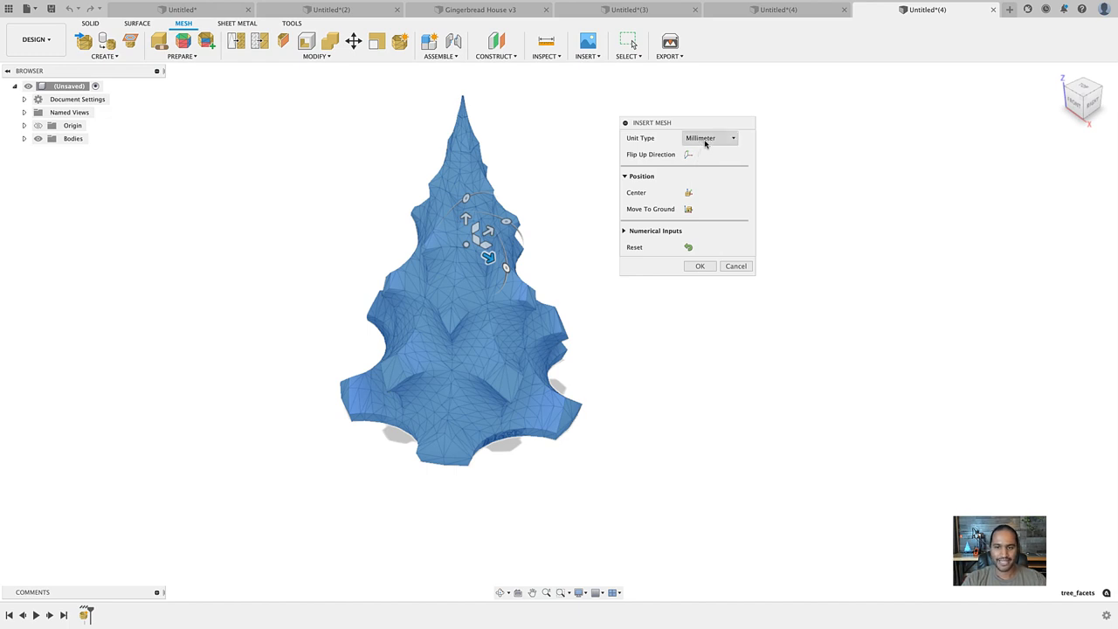
- Keep the tree mesh unit as Millimeter and move its base onto the ground plane
left_click(709, 138)
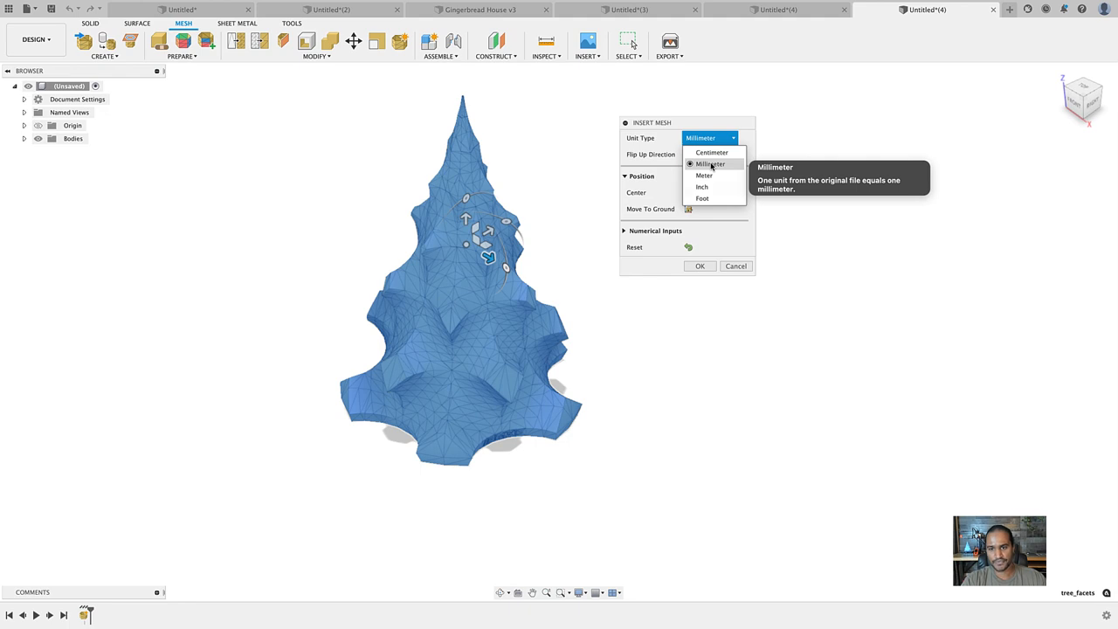
left_click(710, 164)
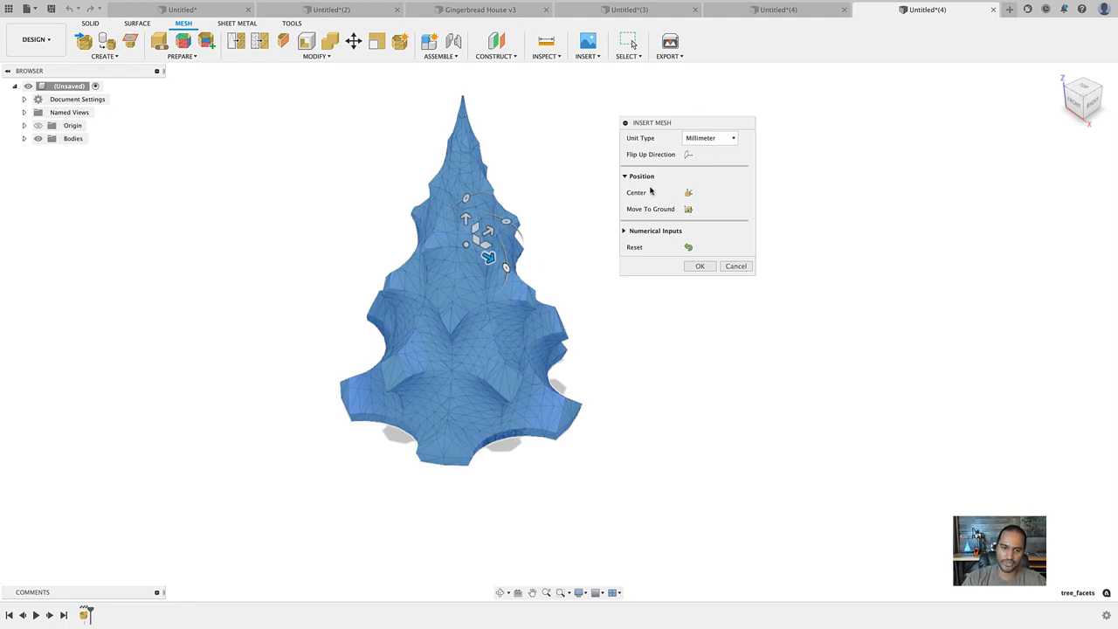
left_click(710, 138)
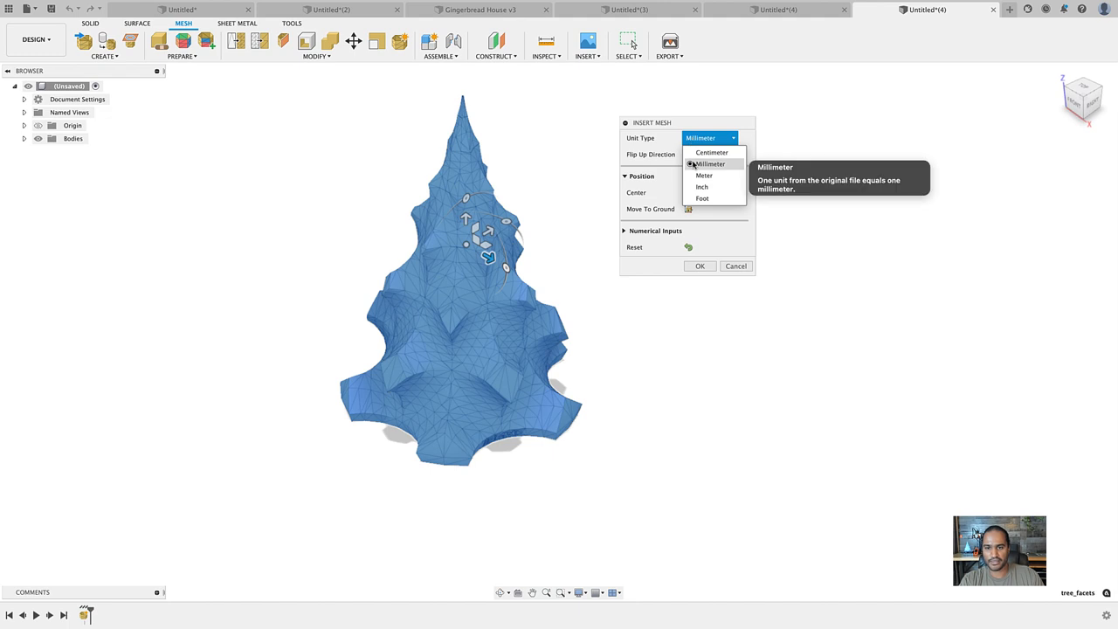
left_click(710, 165)
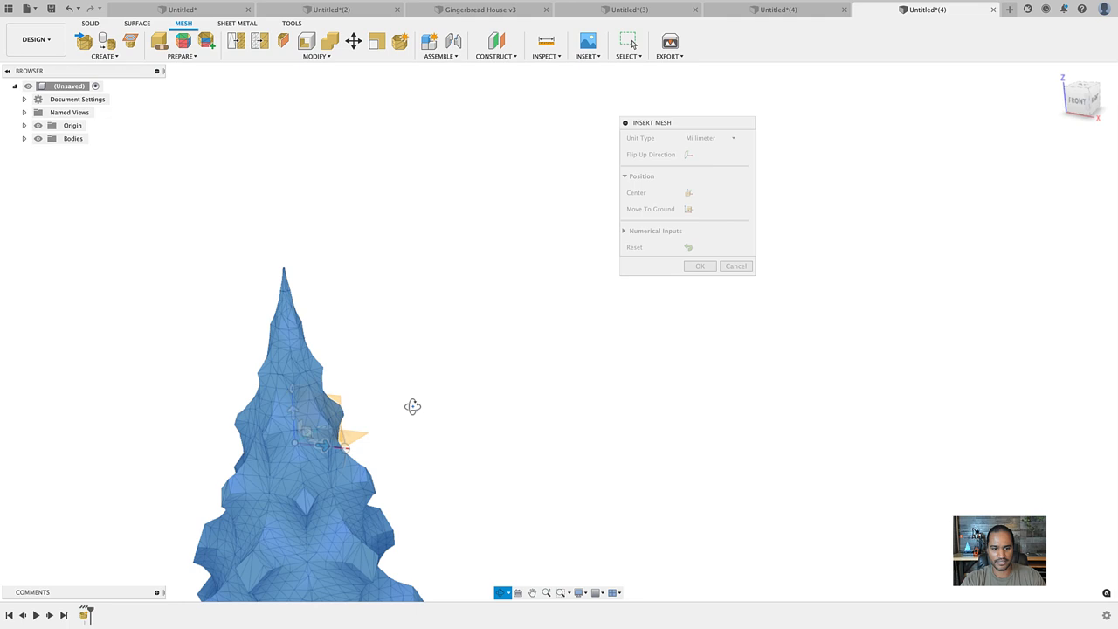
left_click_drag(413, 406, 275, 347)
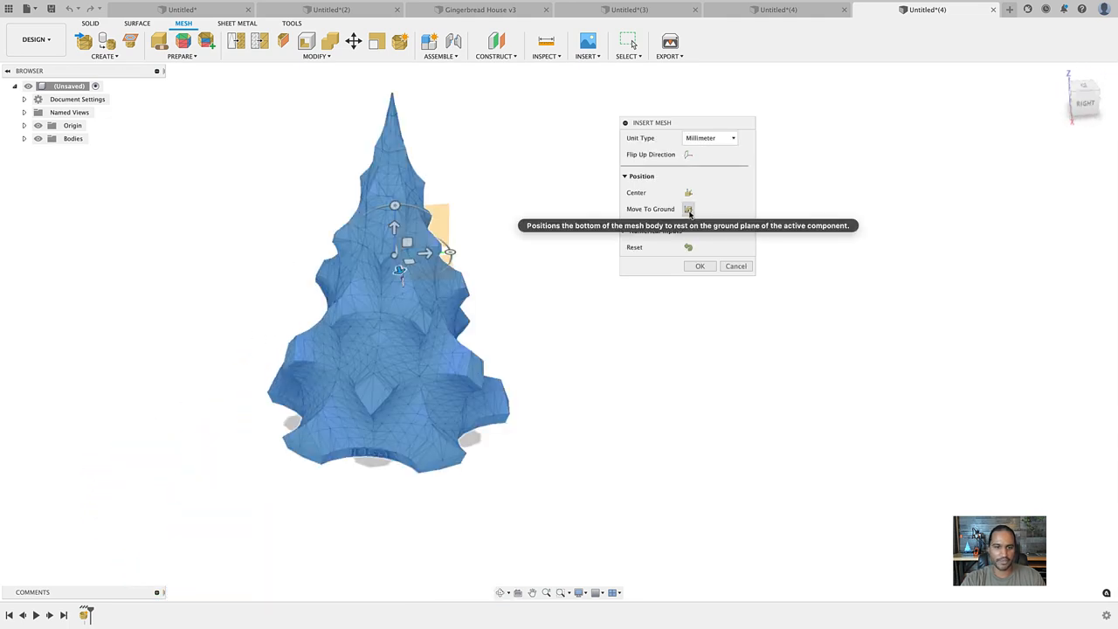
left_click(688, 208)
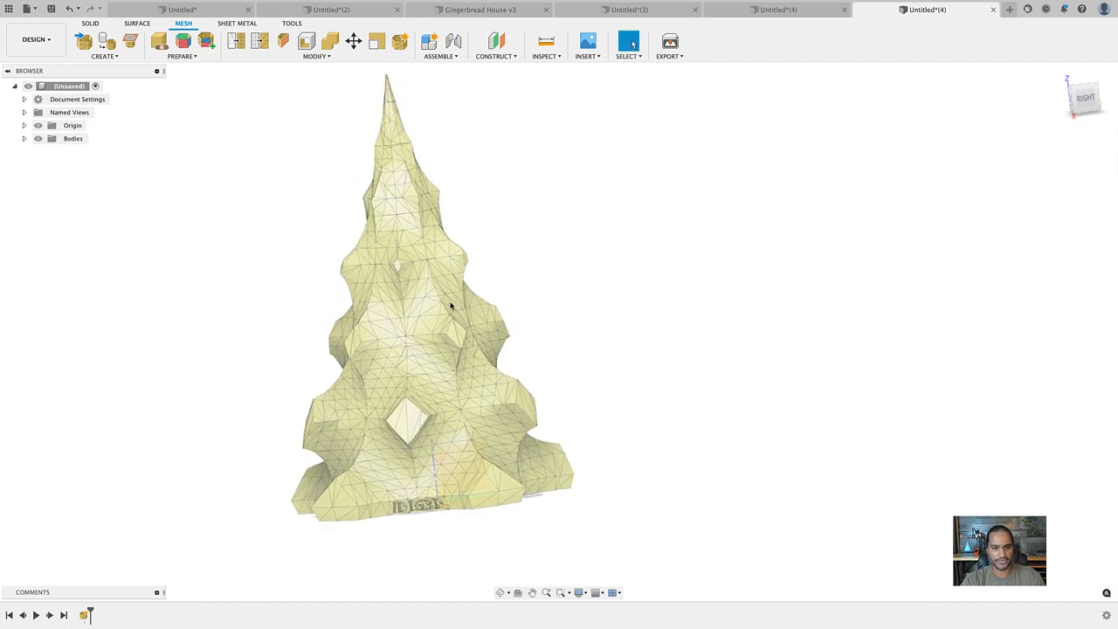
right_click(450, 306)
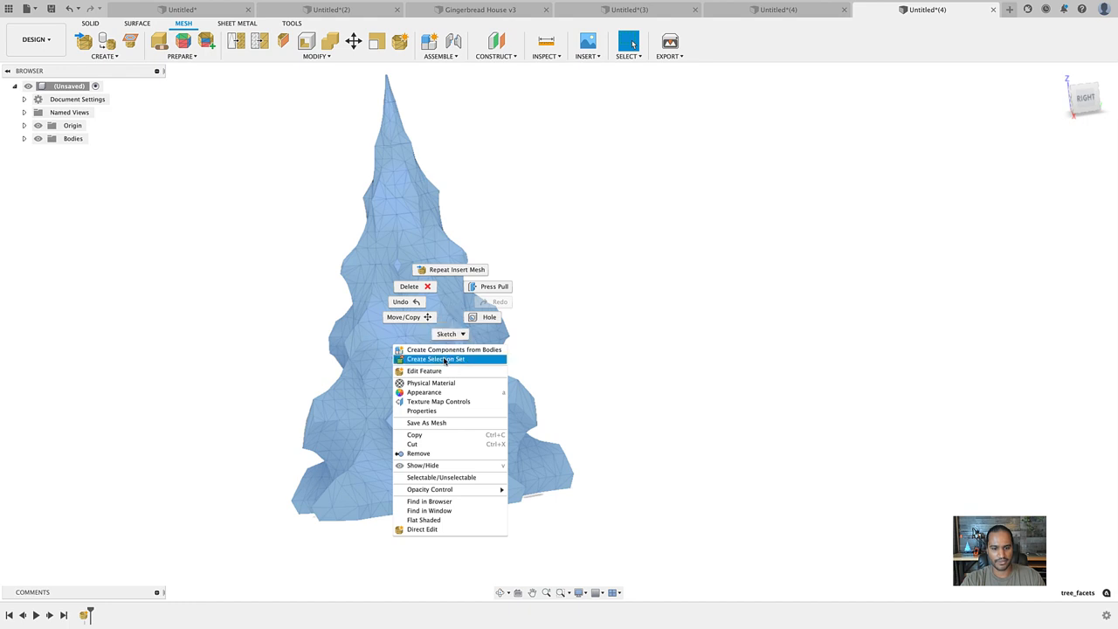
mouse_move(431, 382)
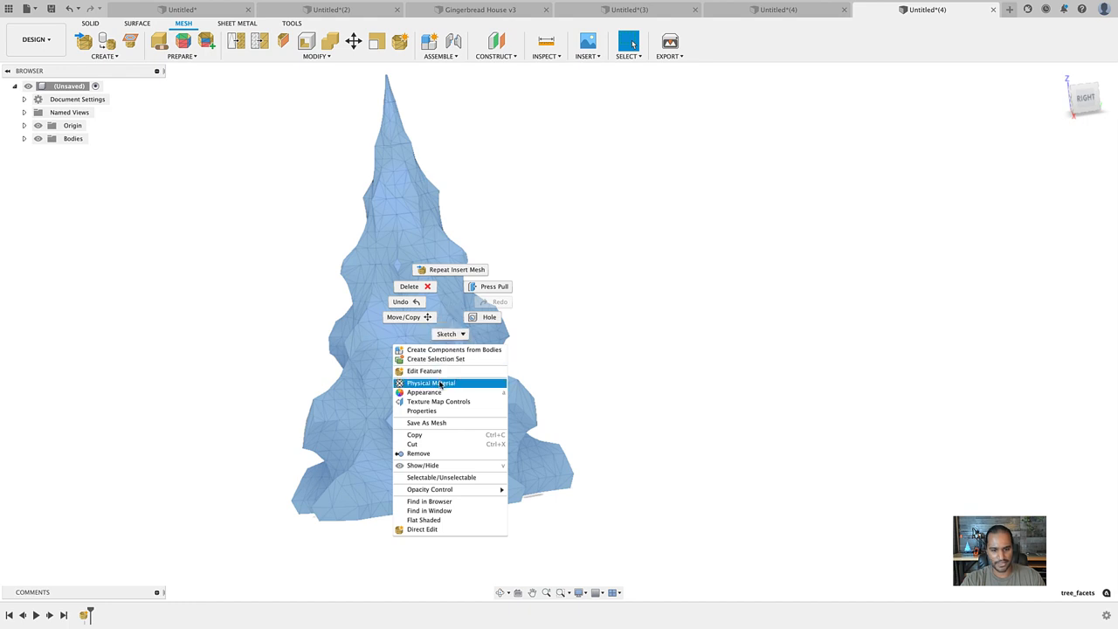
left_click(422, 410)
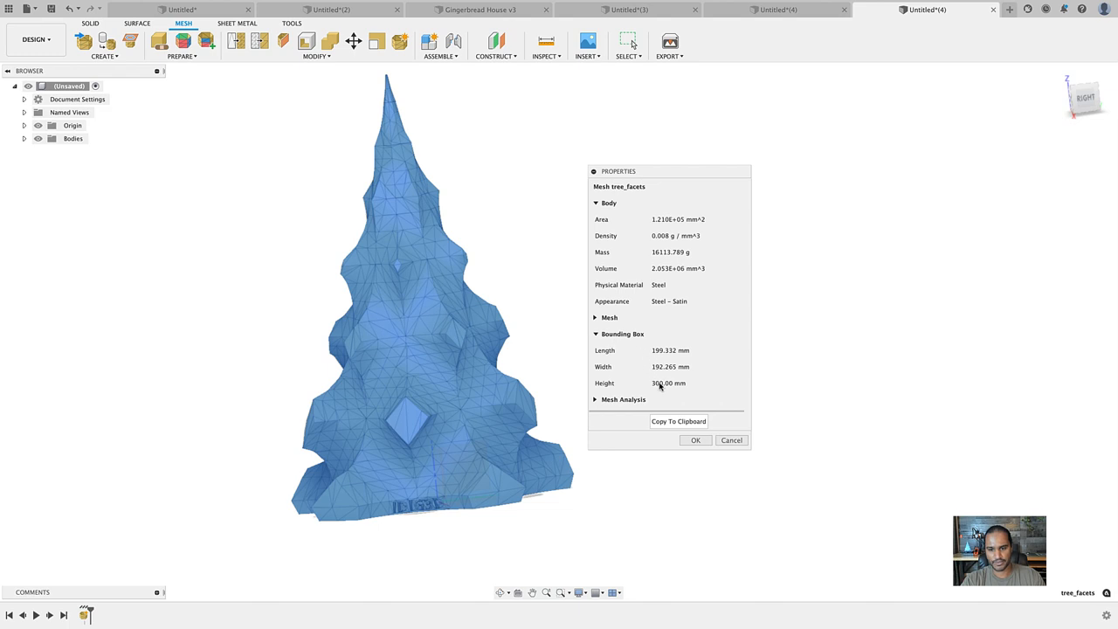
mouse_move(678, 389)
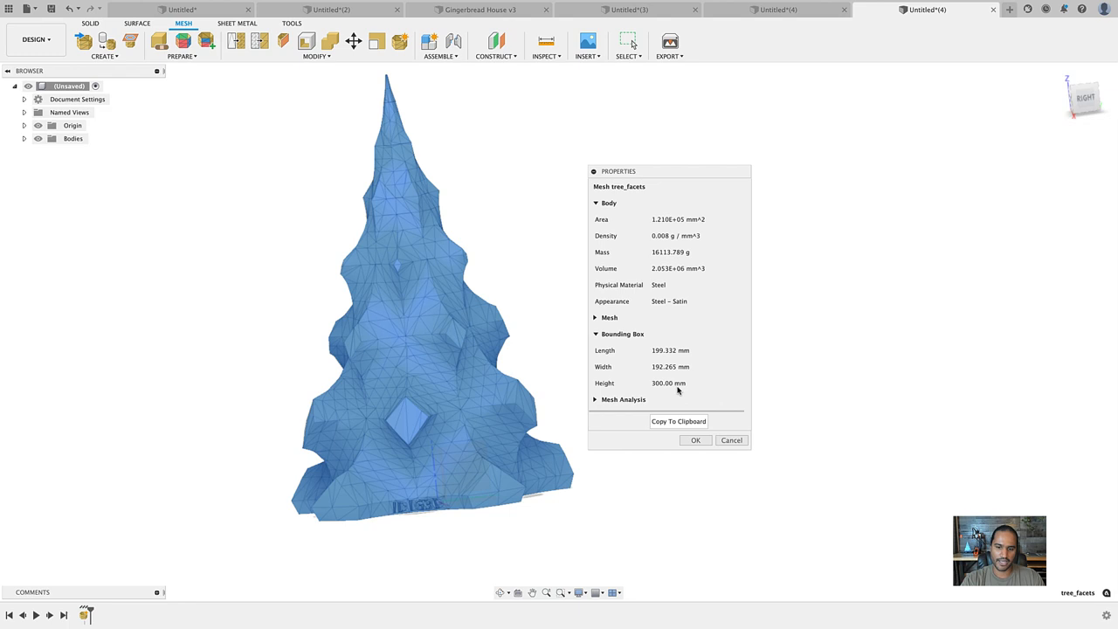
left_click(695, 440)
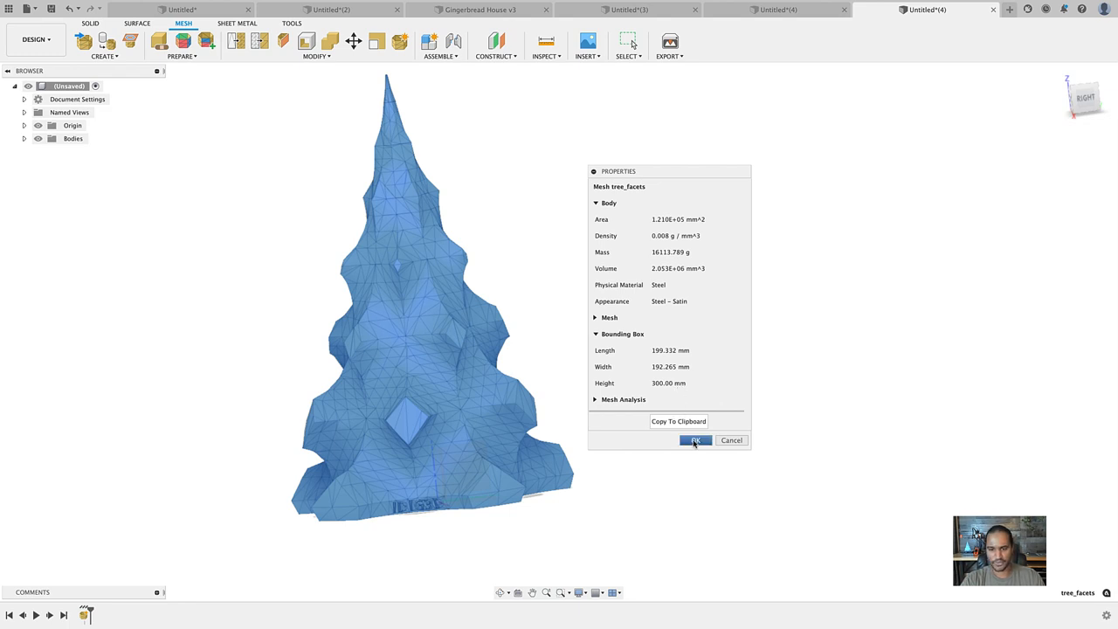
left_click(694, 439)
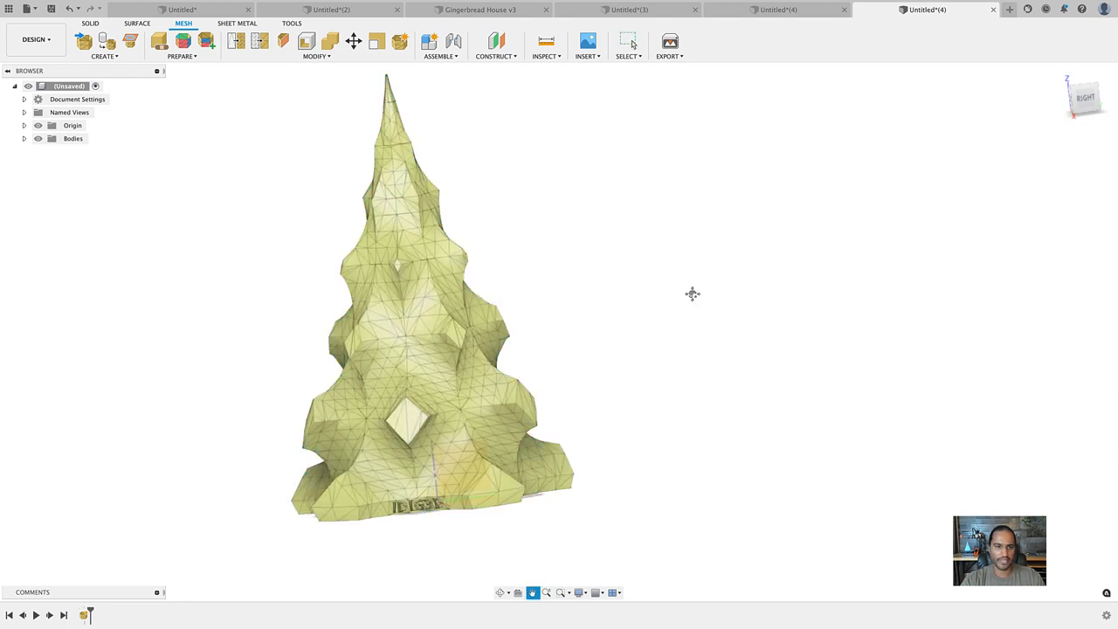
- Scale the tree mesh uniformly with scale factor 0.5 using Scale Mesh
left_click(316, 56)
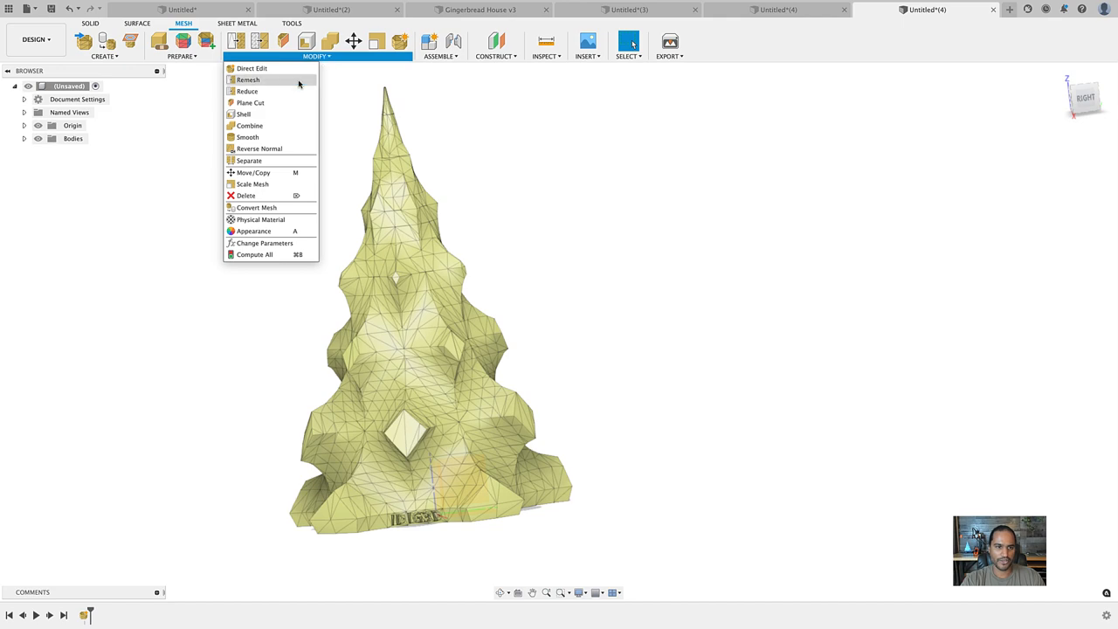
left_click(251, 183)
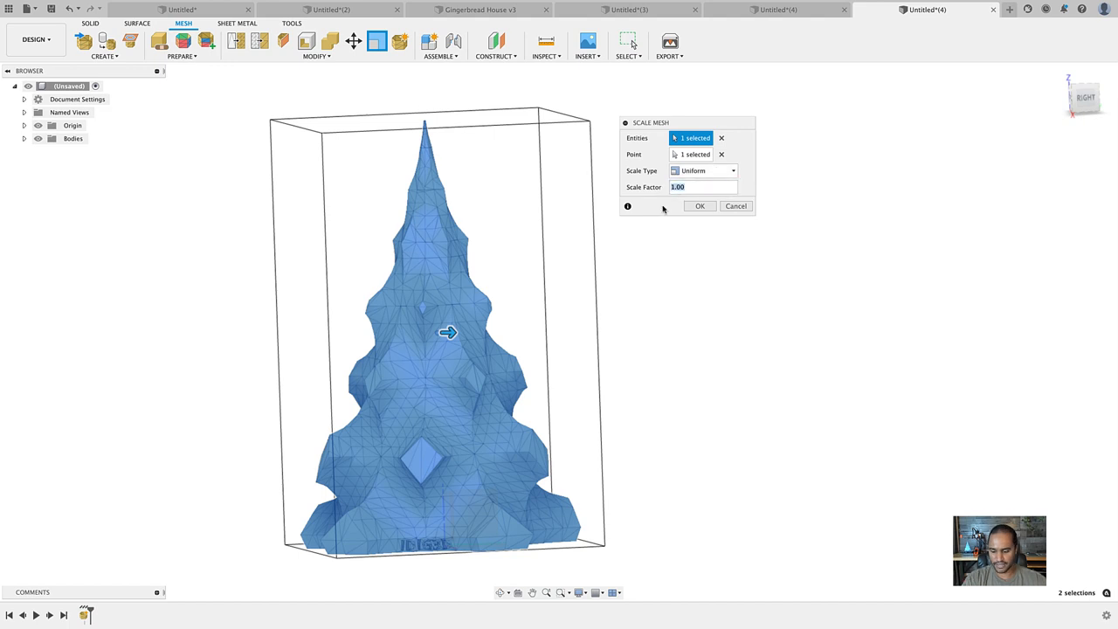
type("0.5")
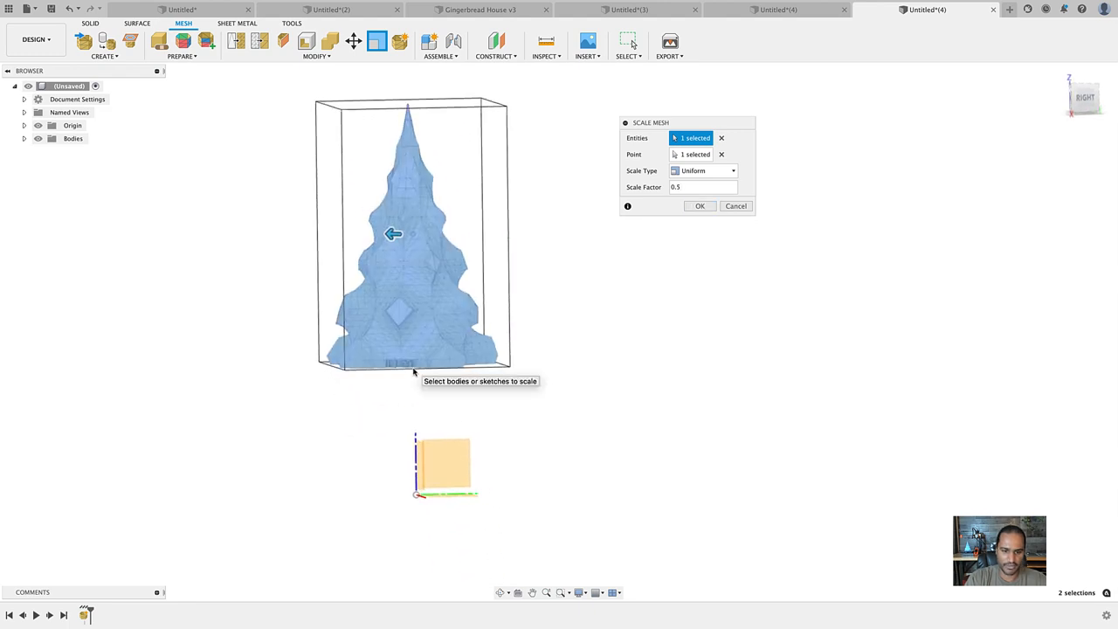
left_click(699, 205)
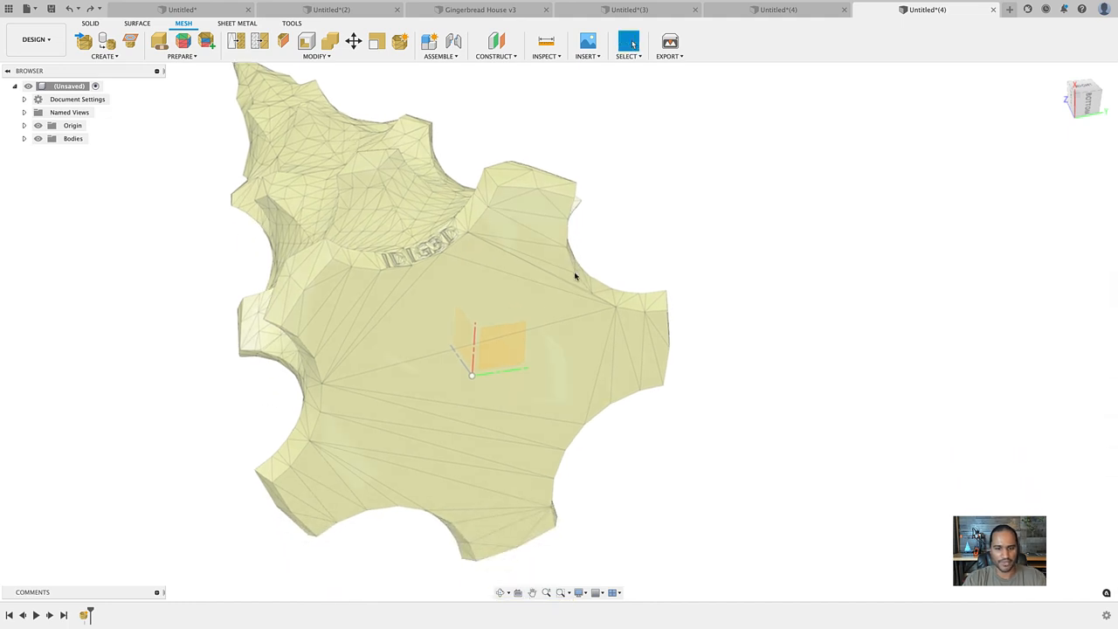
left_click(316, 56)
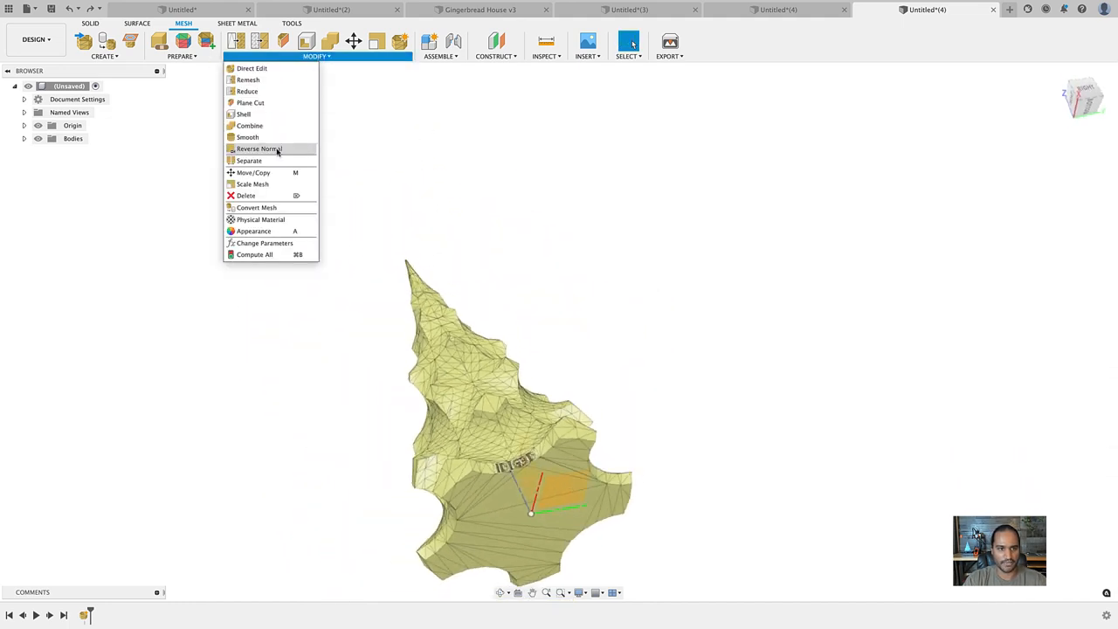
- Scale the tree body by 0.5 again, using the origin as the scale point
left_click(252, 185)
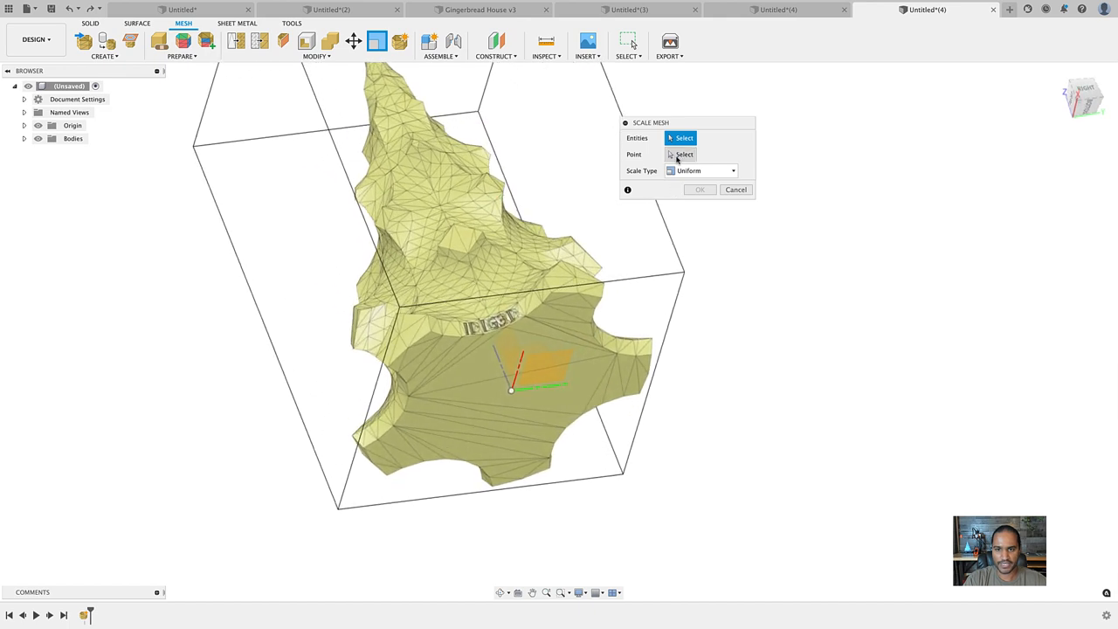
left_click(684, 154)
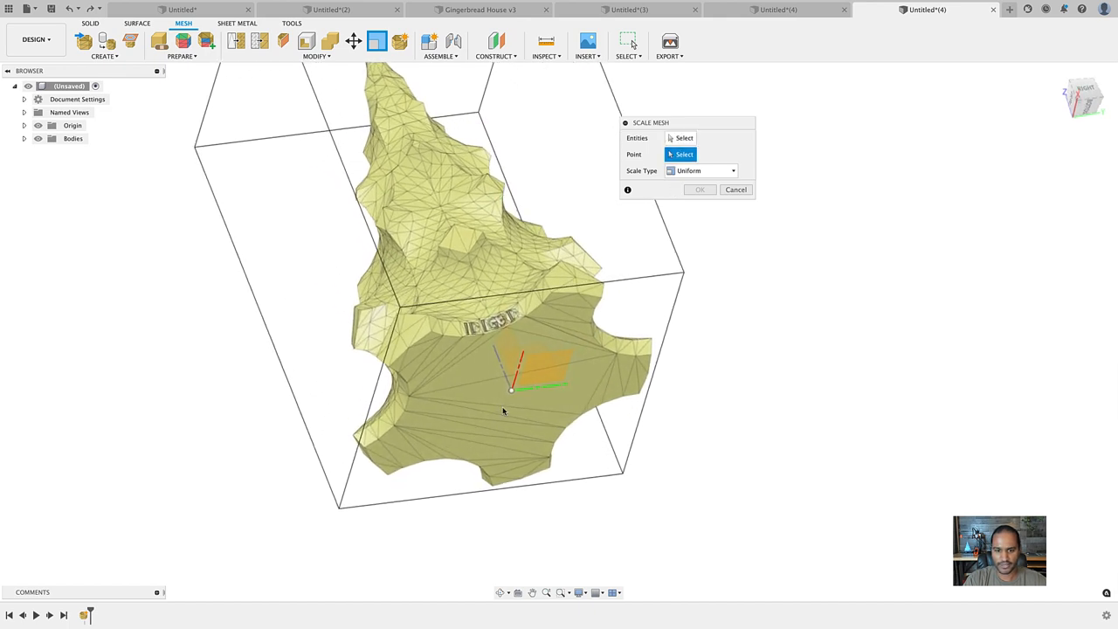
left_click(511, 391)
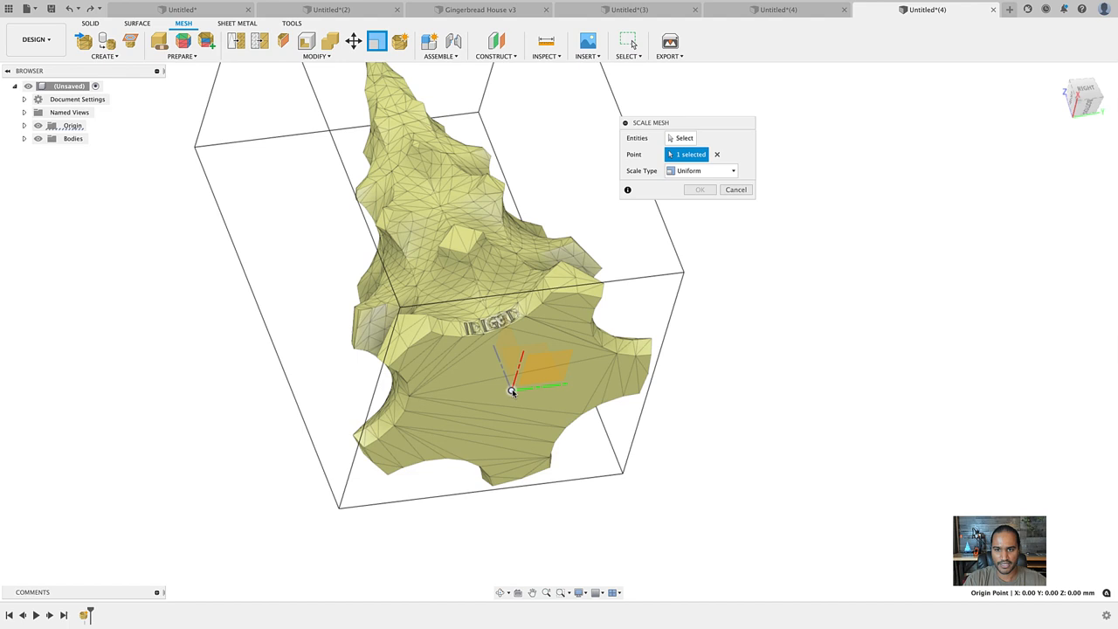
left_click(685, 138)
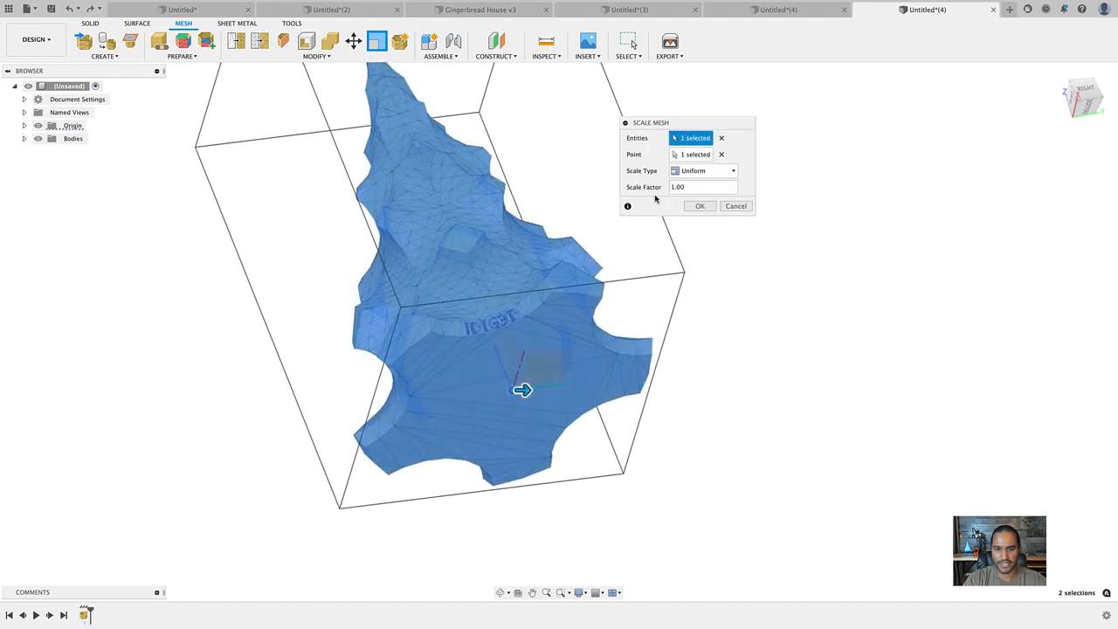
type(".50")
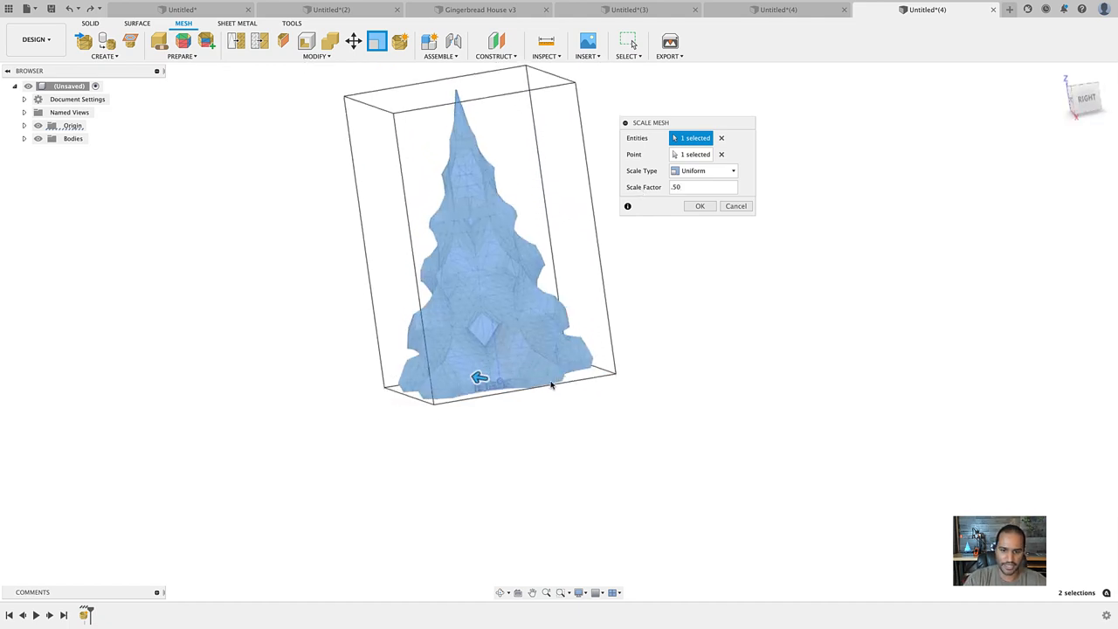
left_click(699, 205)
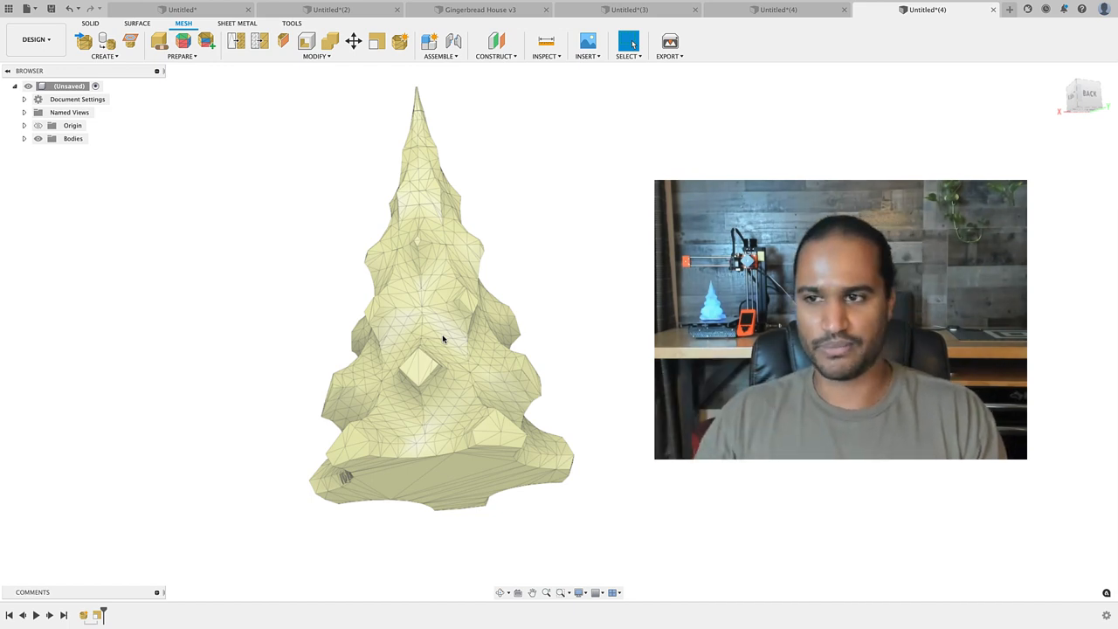
mouse_move(446, 346)
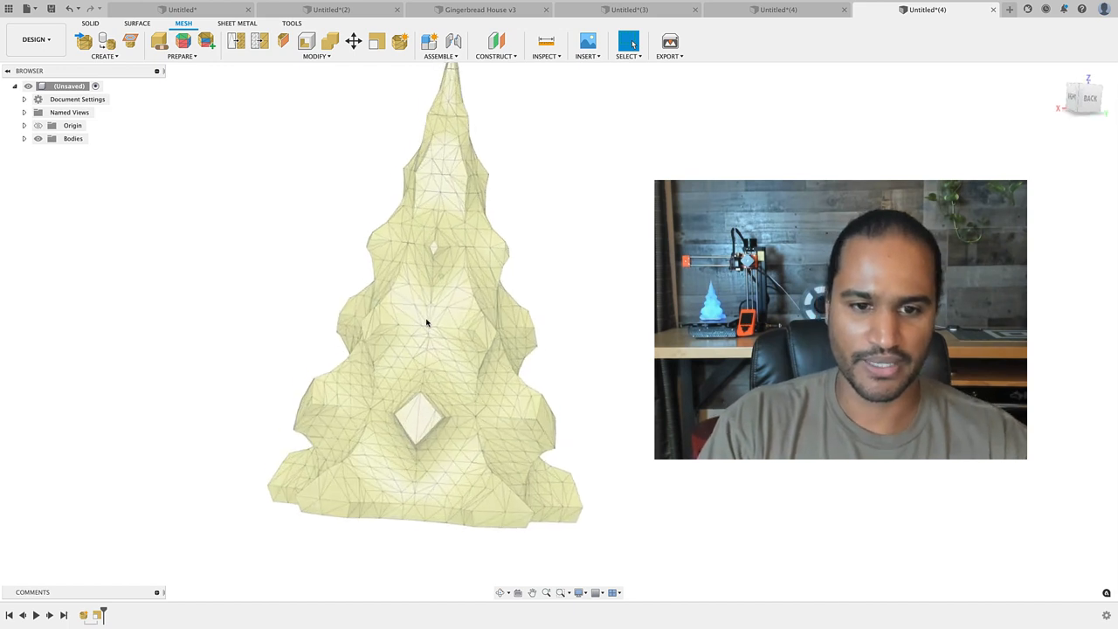
left_click_drag(428, 323, 537, 393)
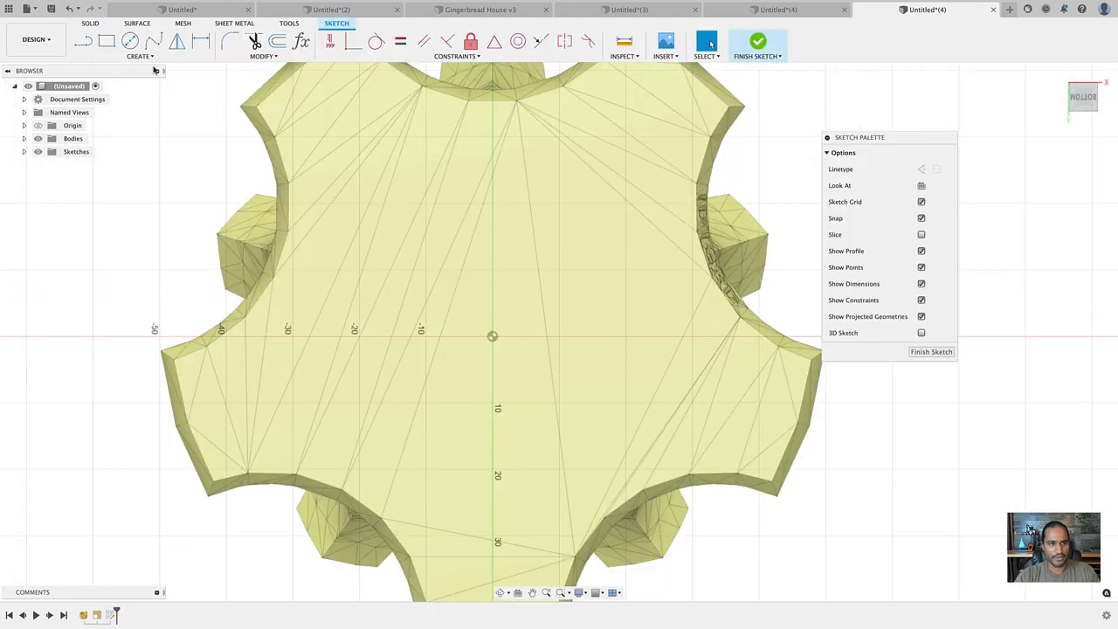
- Draw a 25 mm diameter center-diameter circle on the base
left_click(139, 56)
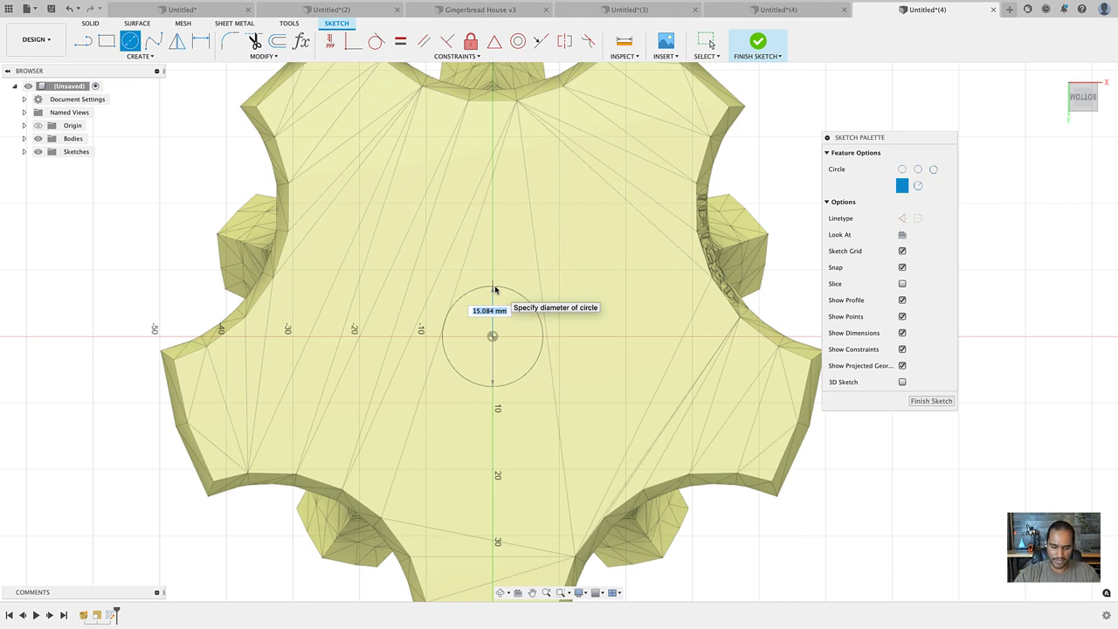
type("25")
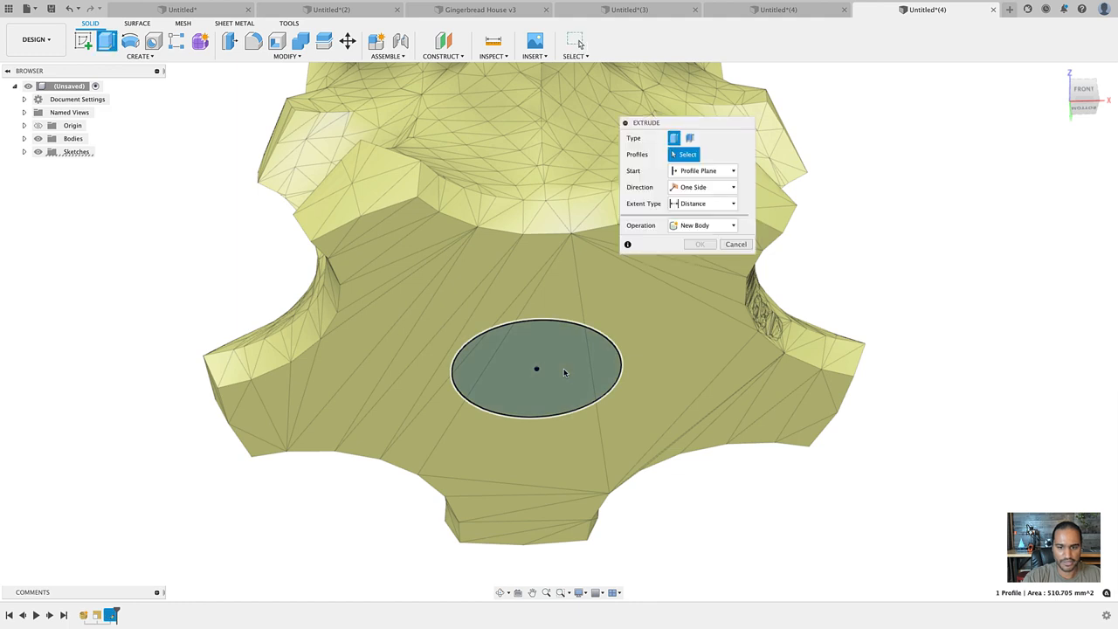
- Extrude the circle profile 3 mm as a new disc body, hiding the tree
left_click(536, 368)
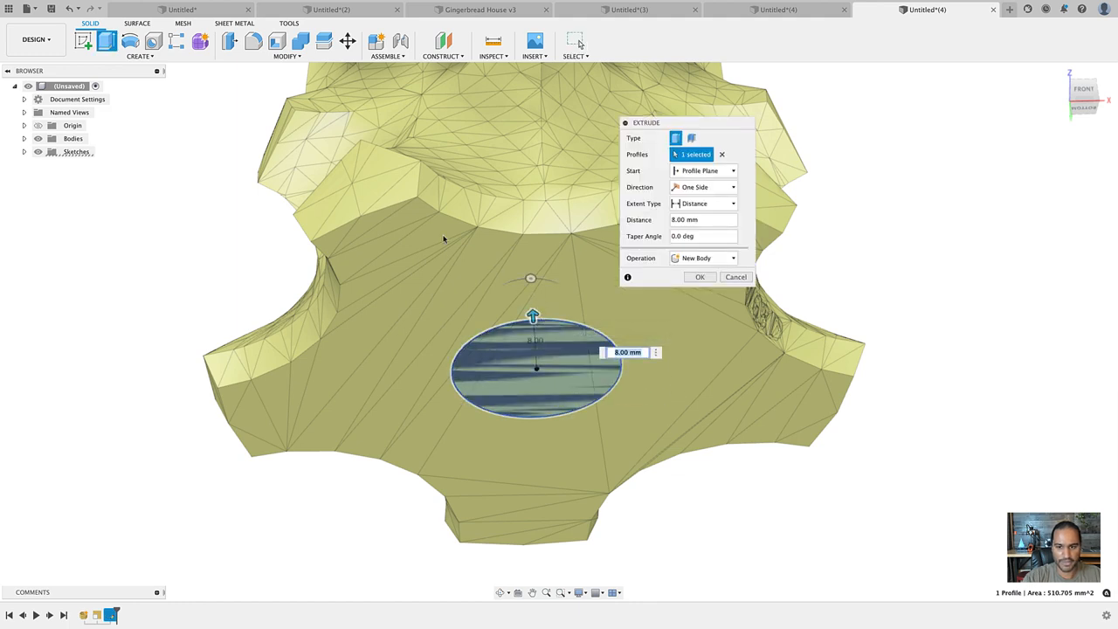
left_click(24, 138)
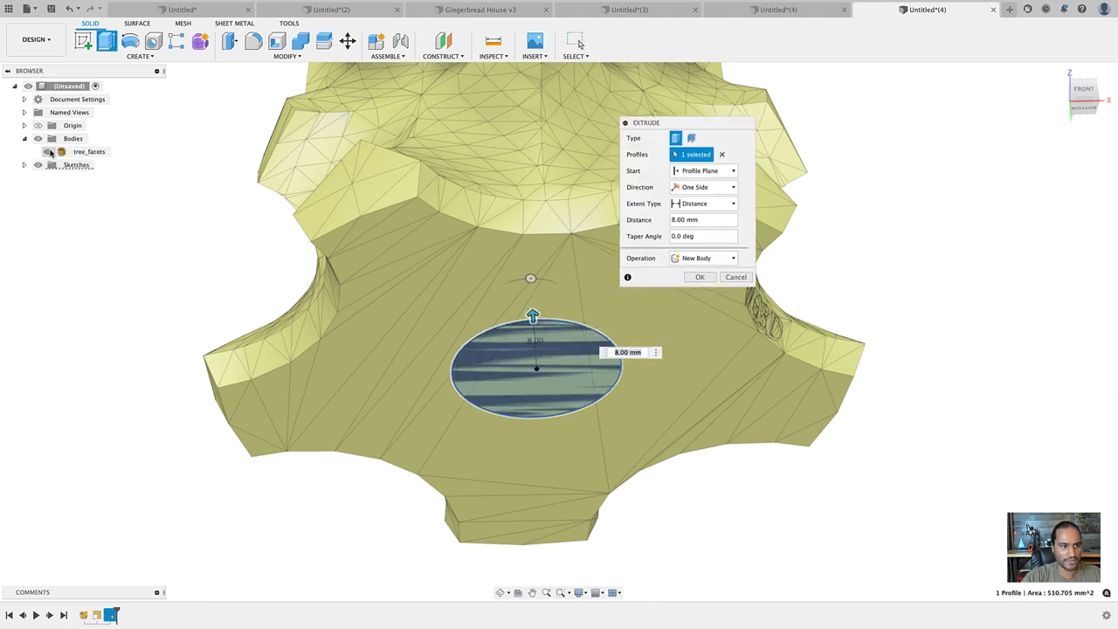
left_click(49, 151)
type("3")
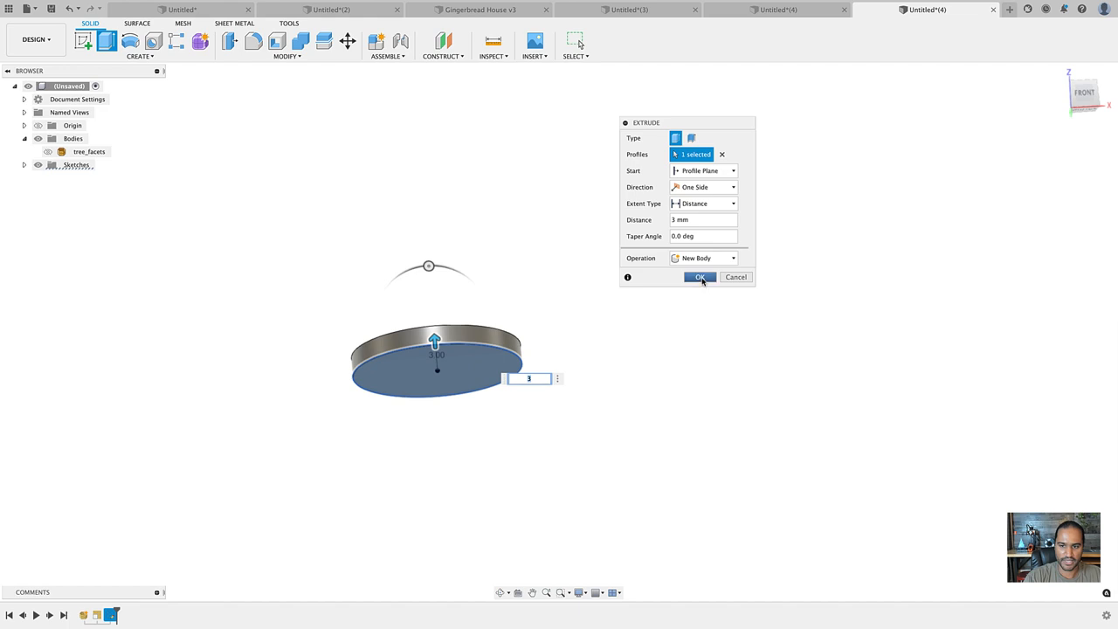
left_click(700, 277)
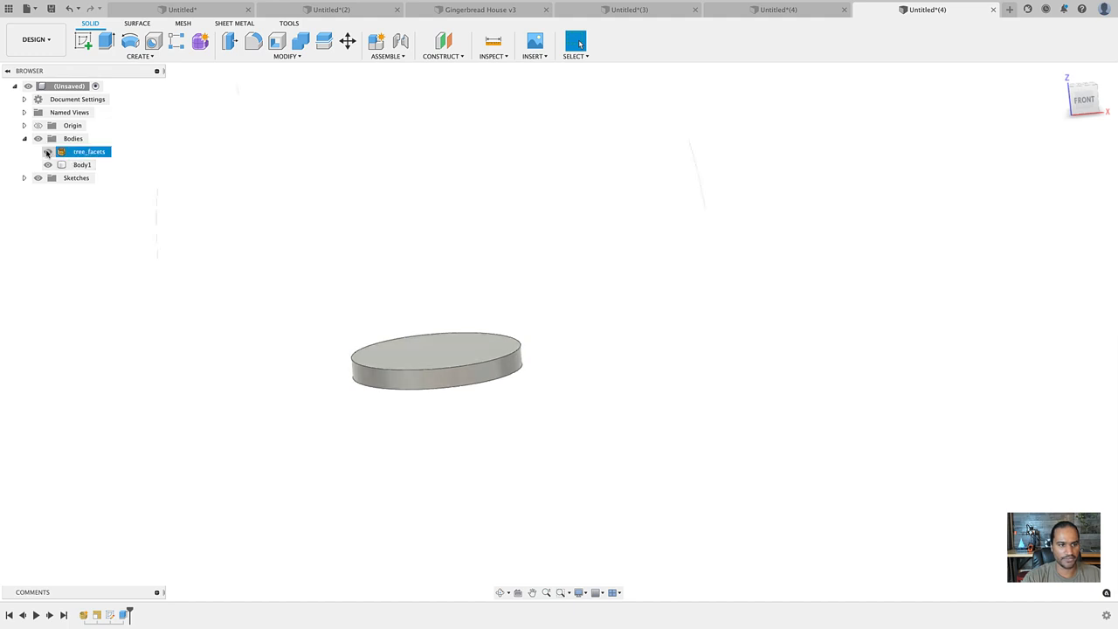
- Toggle tree_facets visibility in the Browser, leaving the tree hidden
left_click(47, 151)
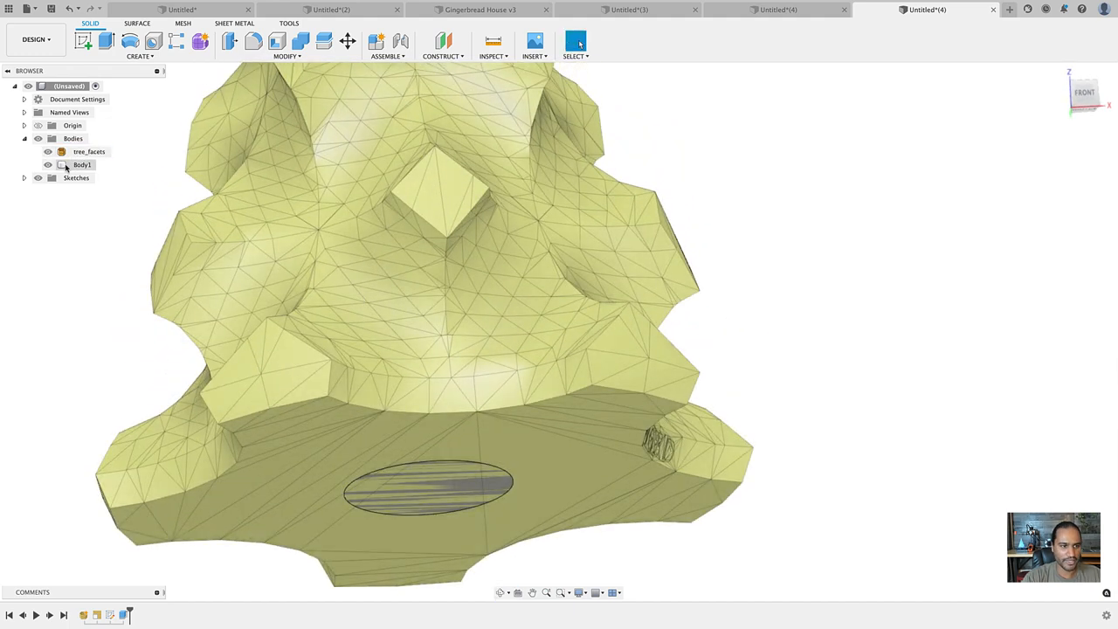
left_click(82, 166)
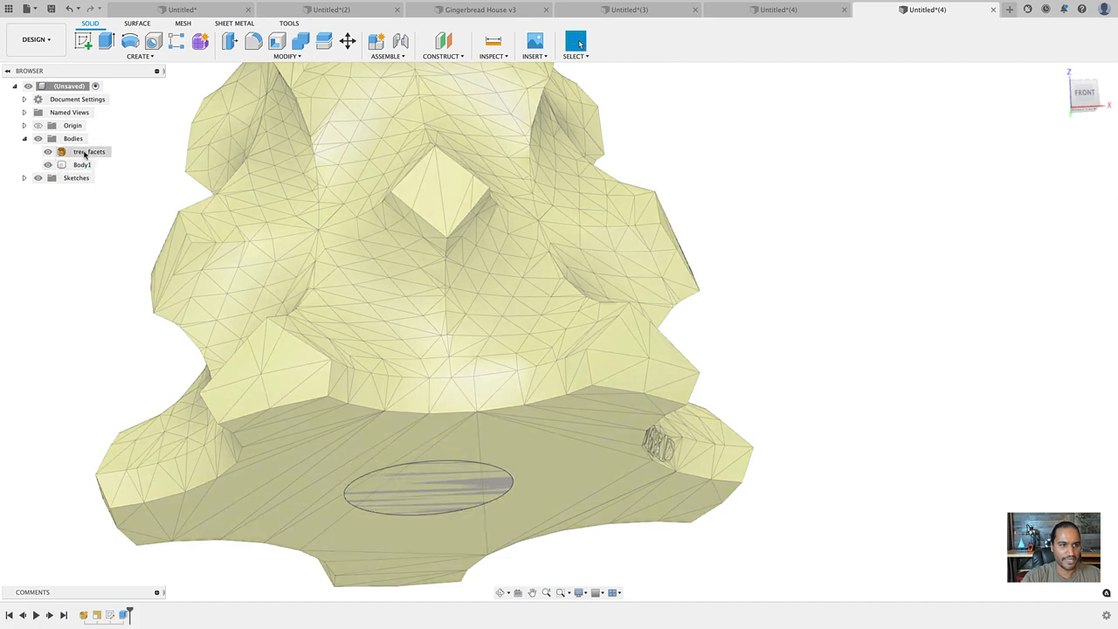
left_click(48, 152)
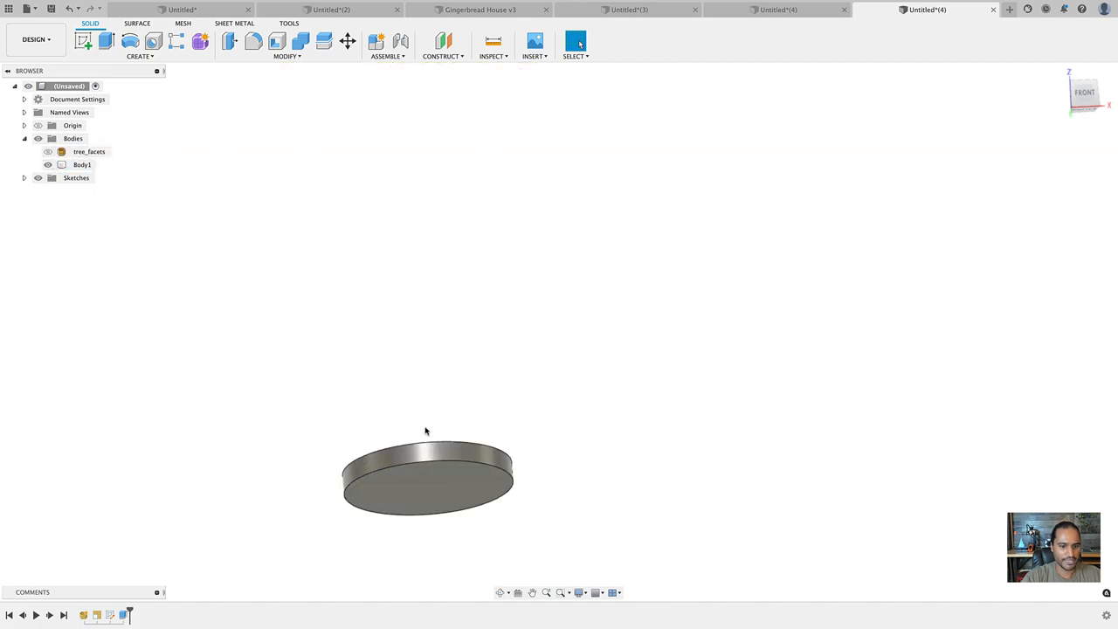
left_click(81, 164)
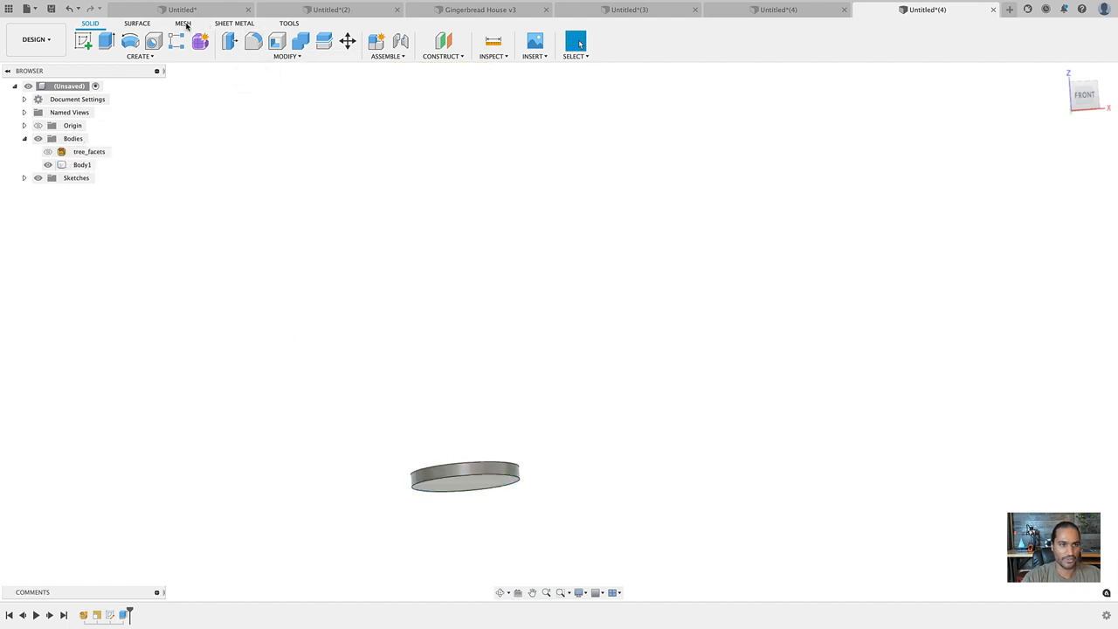
- Tessellate Body1 into a mesh with Medium refinement
left_click(182, 23)
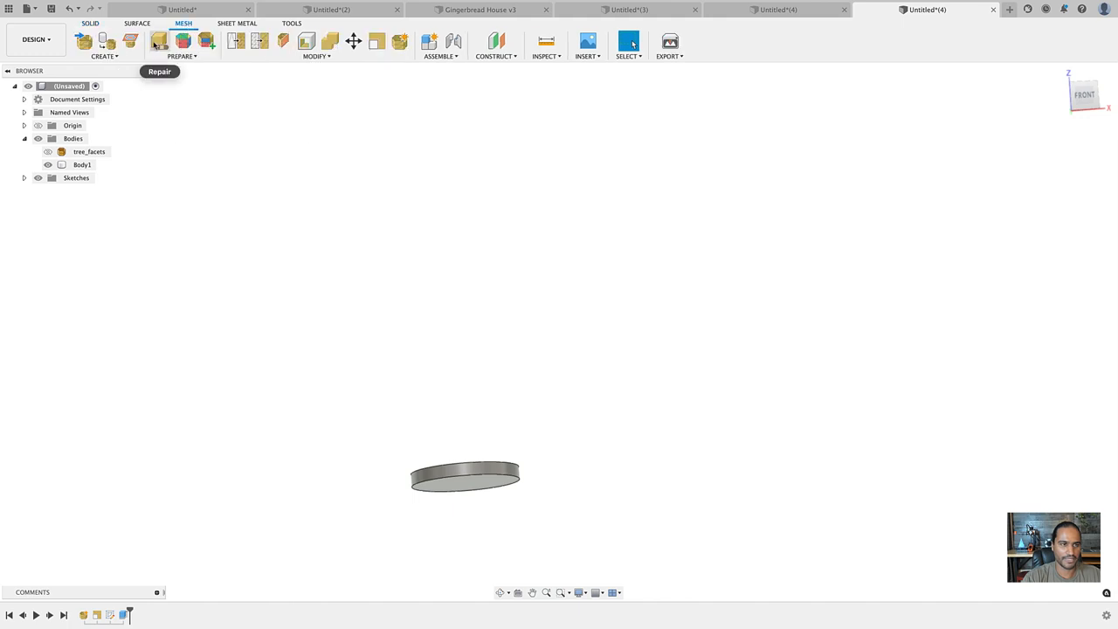
left_click(103, 56)
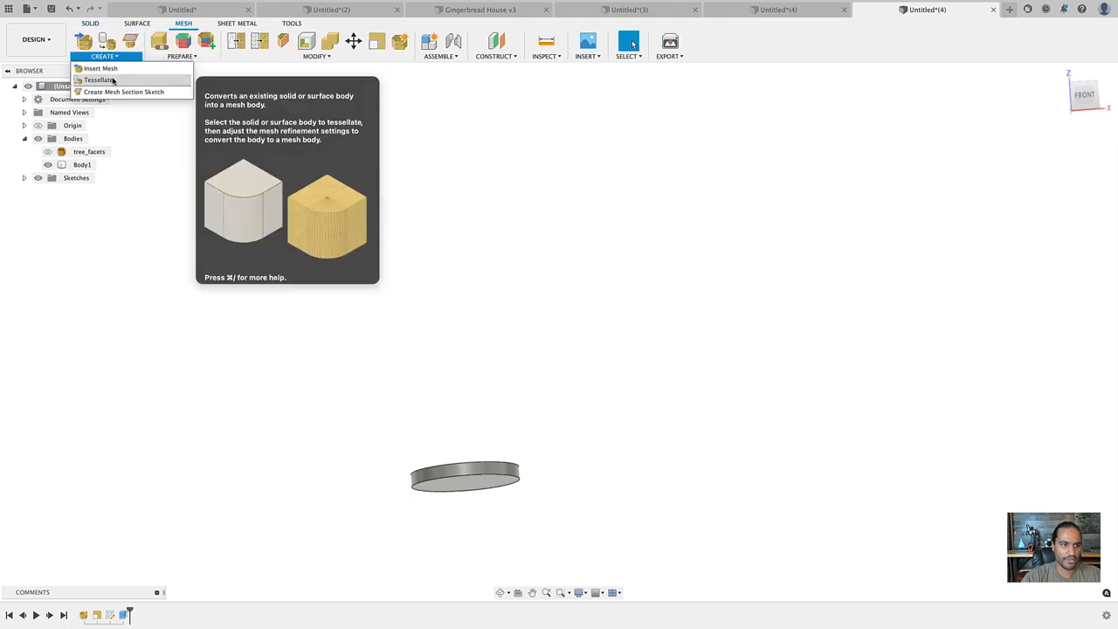
left_click(99, 79)
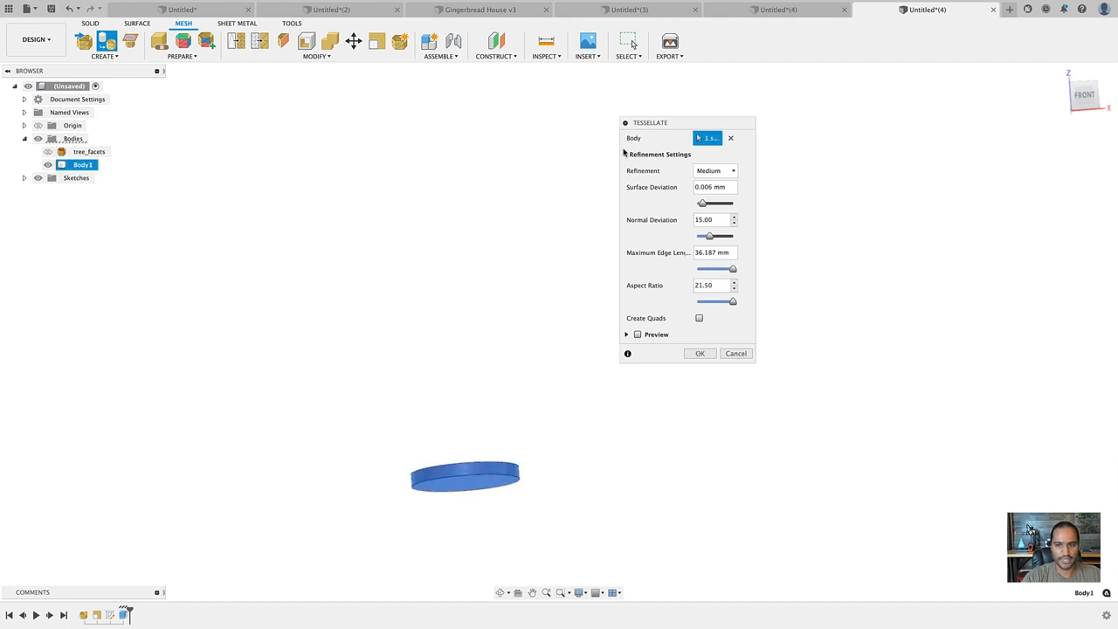
left_click(625, 154)
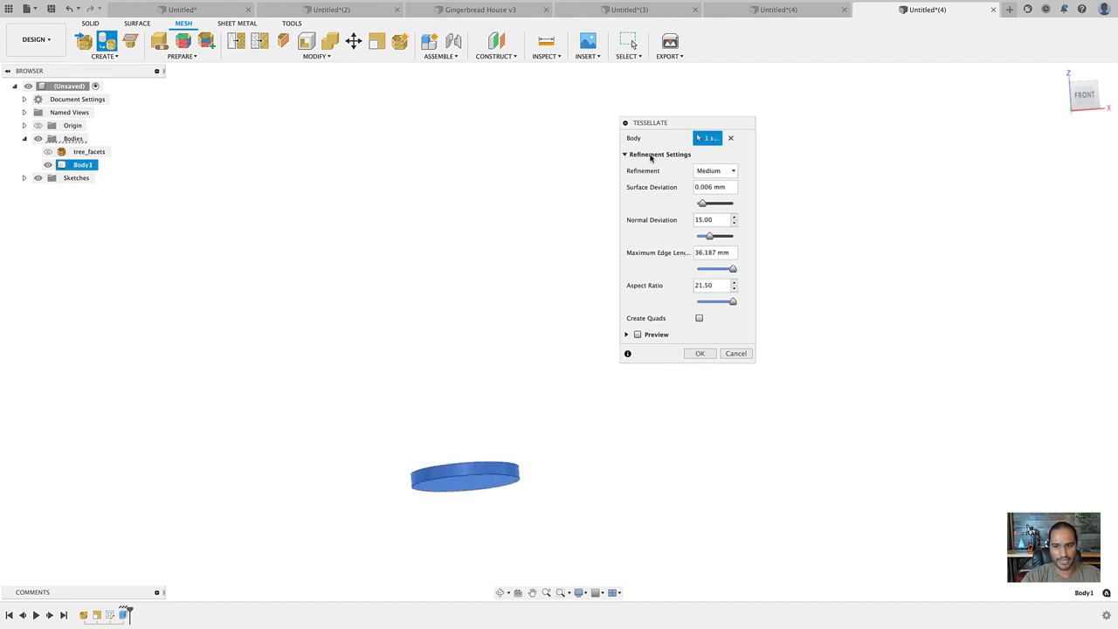
left_click(699, 353)
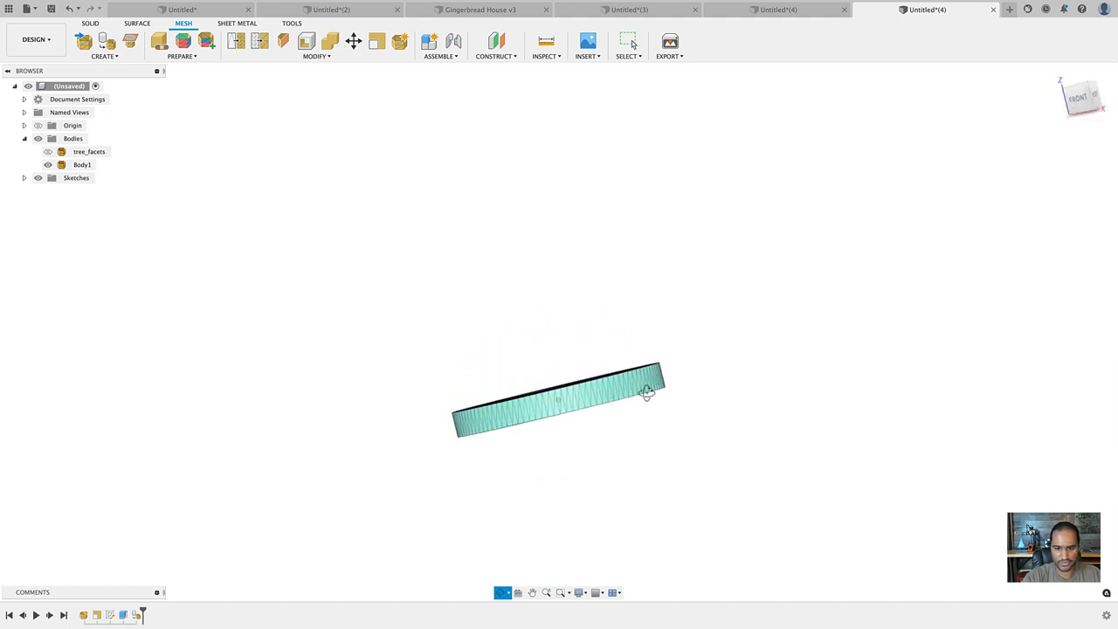
- Show the tree and Combine-cut Body1 from the tree_facets mesh
left_click(90, 151)
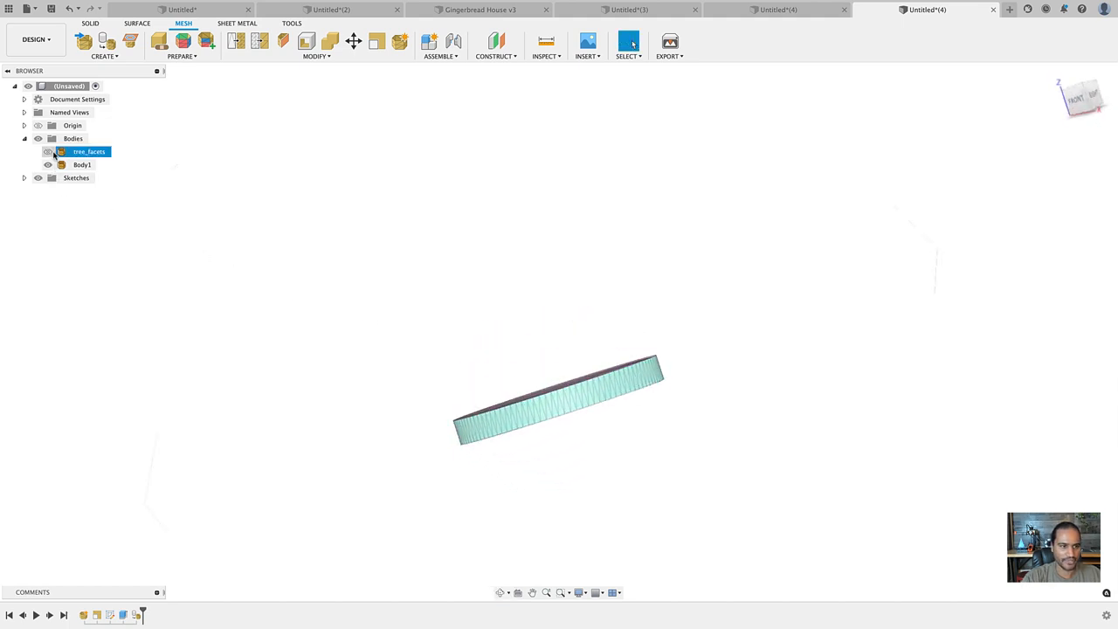
left_click(49, 151)
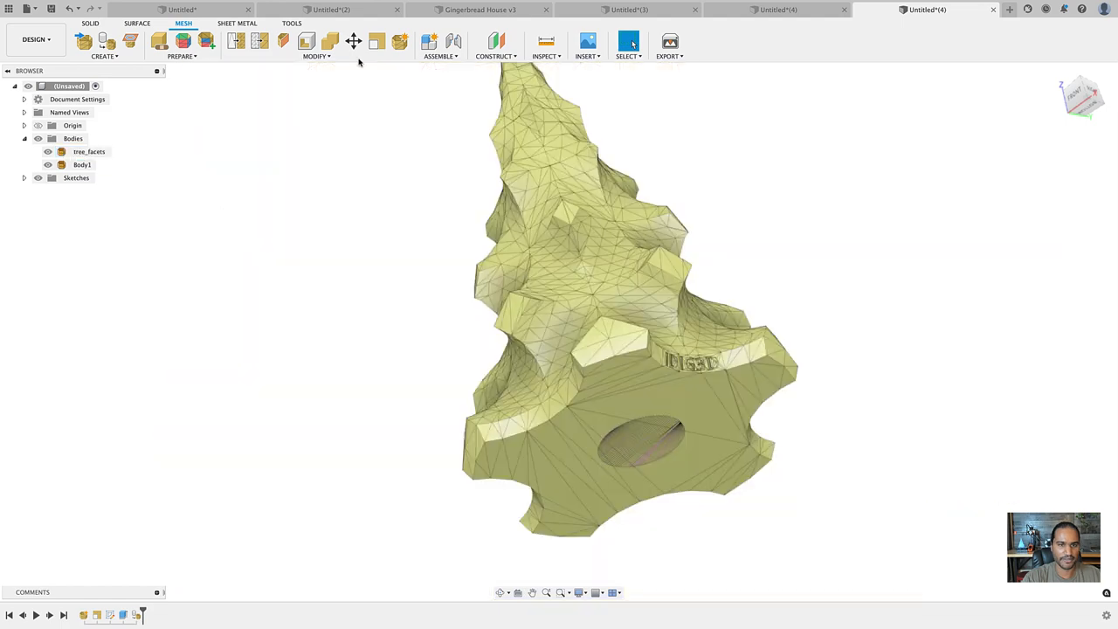
left_click(315, 56)
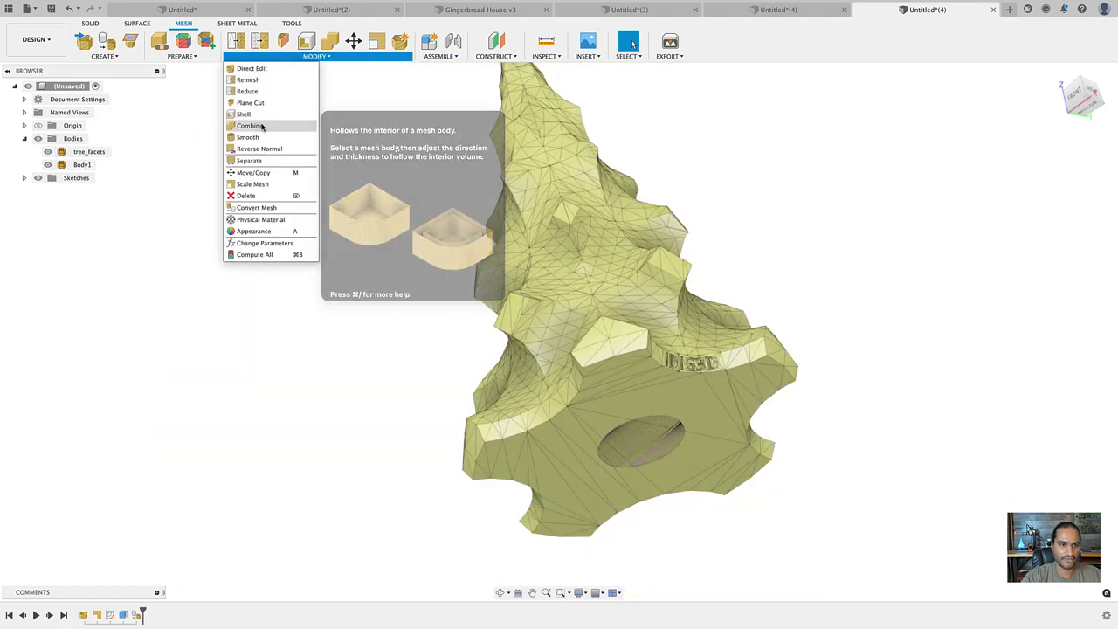
left_click(250, 125)
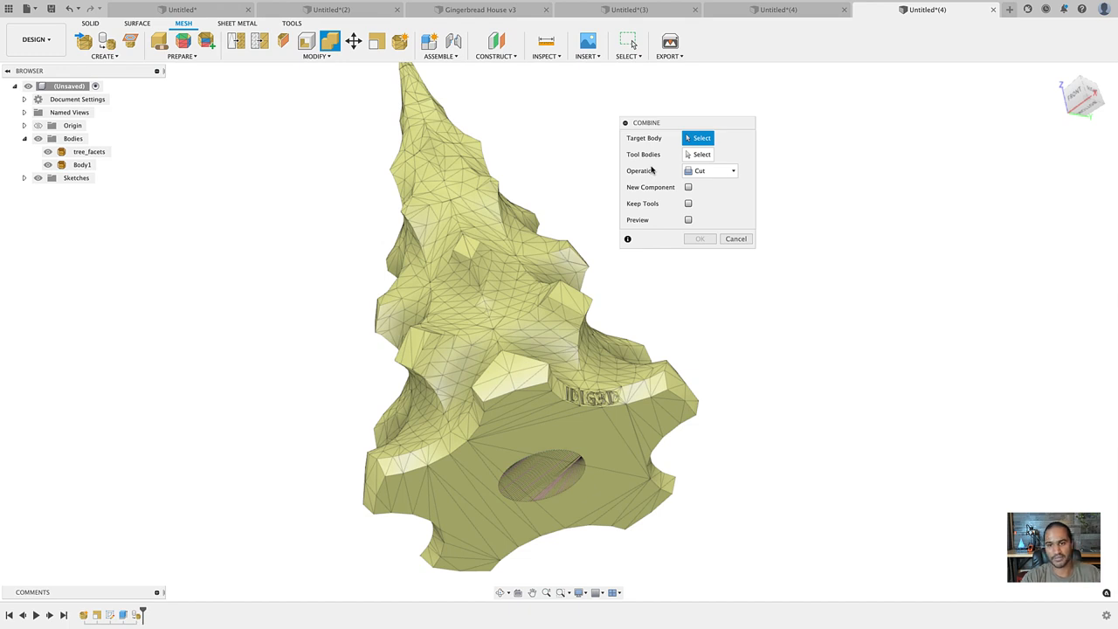
mouse_move(671, 196)
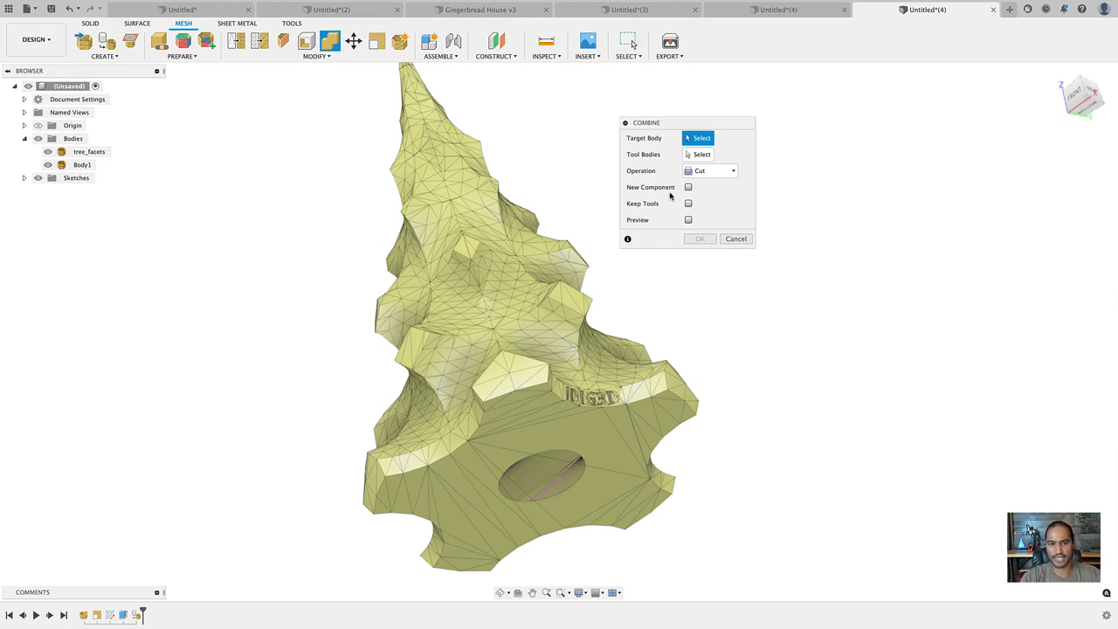
mouse_move(677, 184)
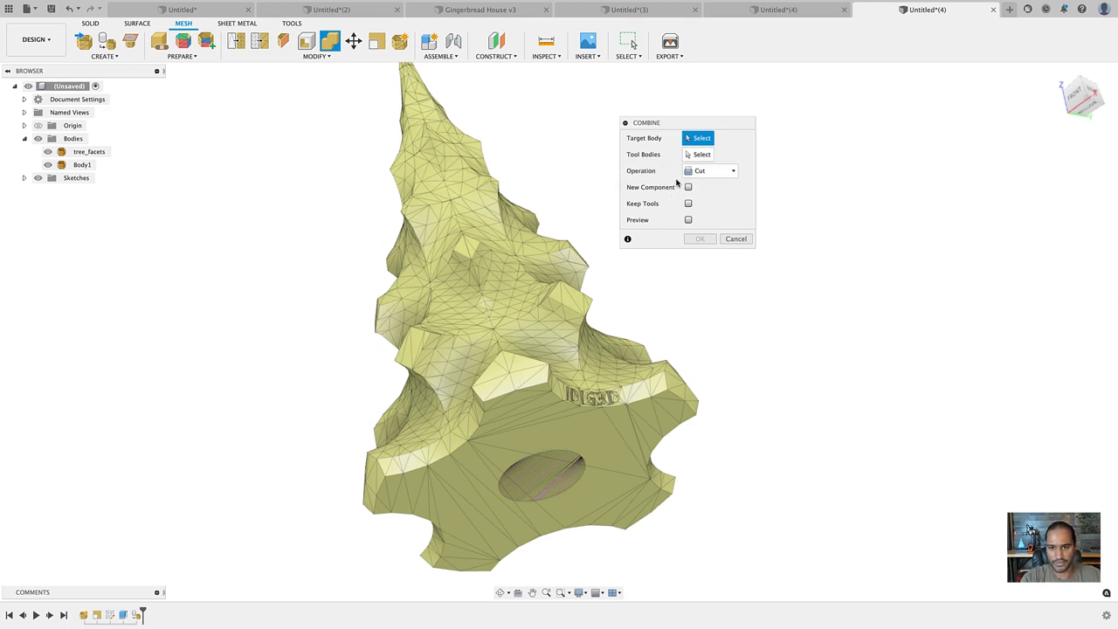
left_click(89, 152)
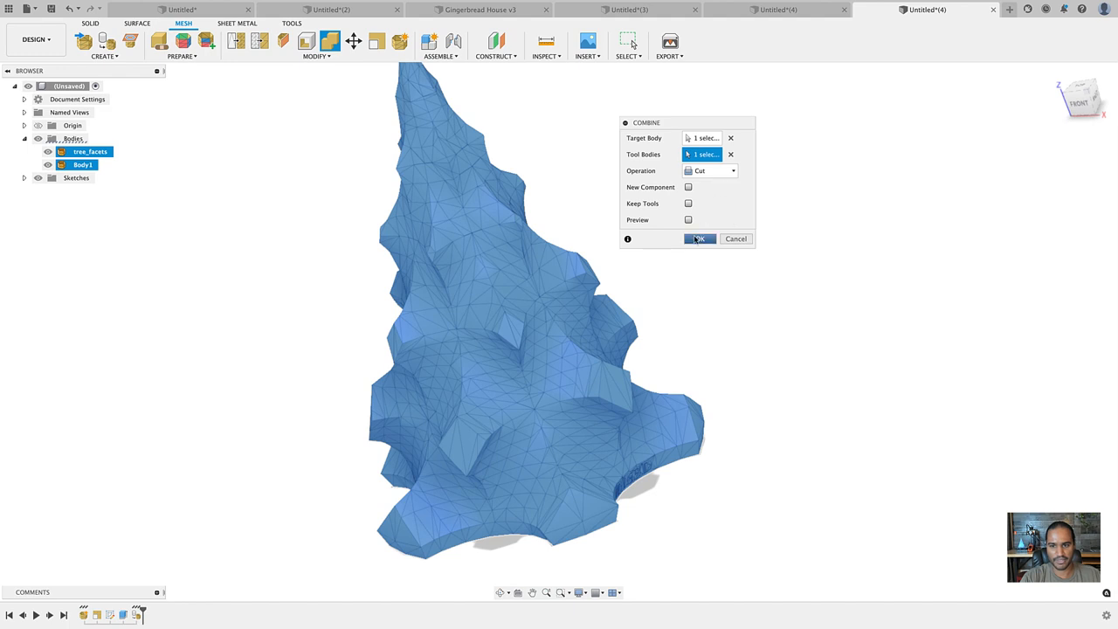
left_click(699, 239)
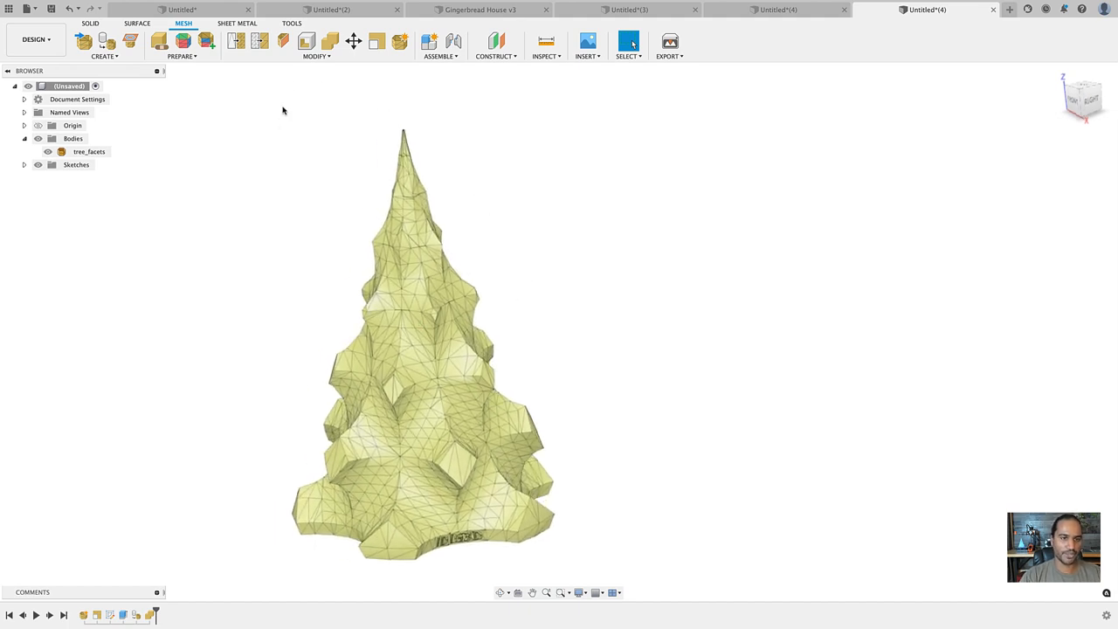
left_click(290, 23)
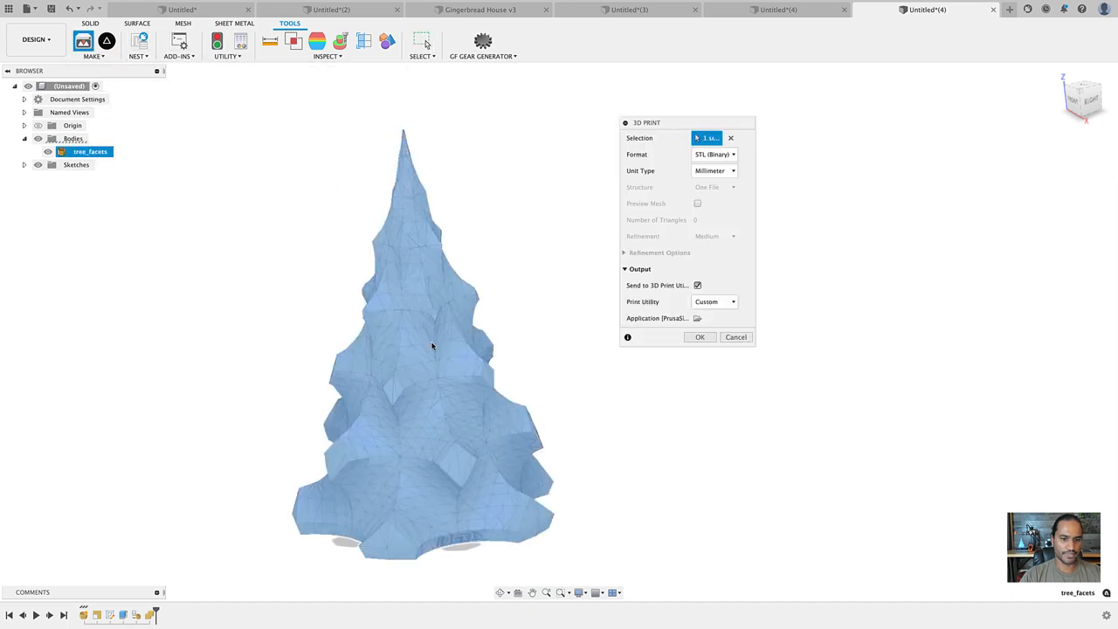
left_click(697, 285)
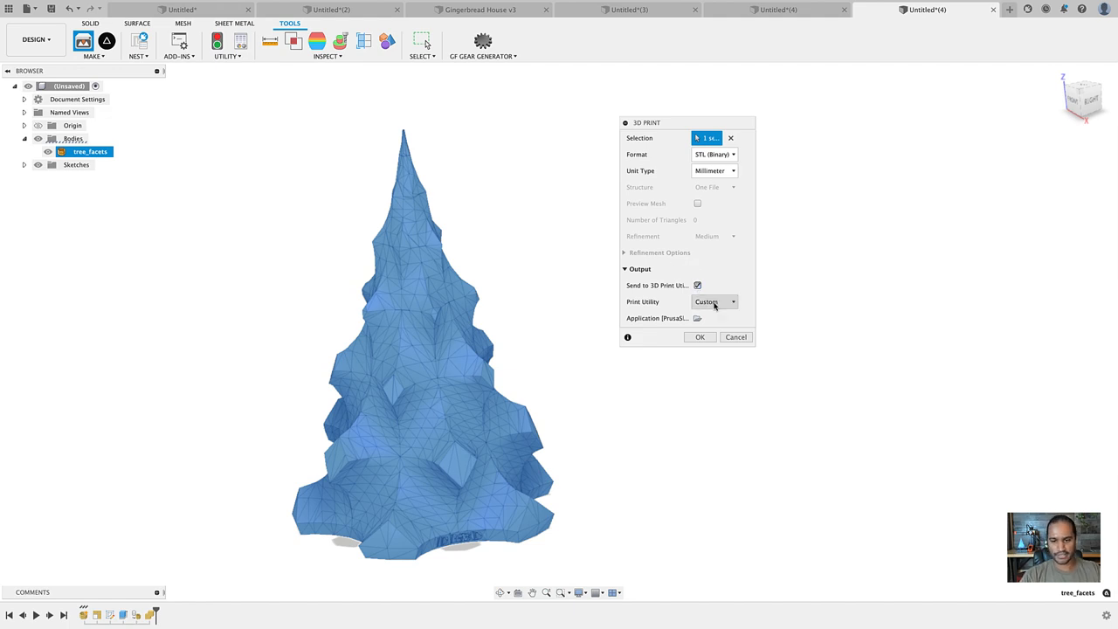
left_click(736, 337)
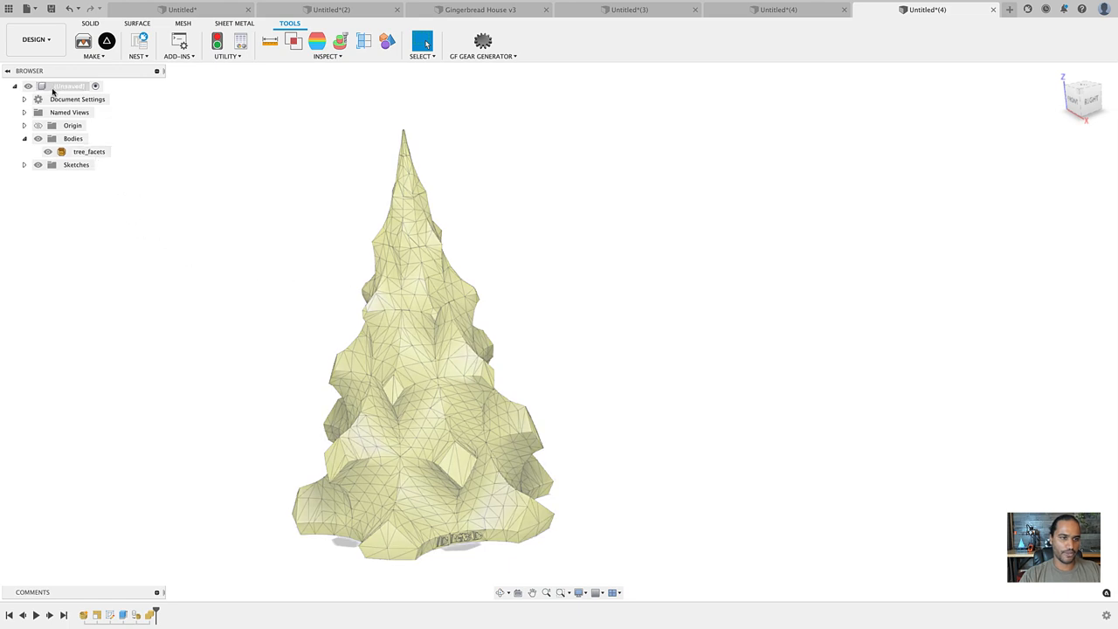
- Save the root component as an STL (Binary) mesh, sending it to PrusaSlicer
right_click(70, 86)
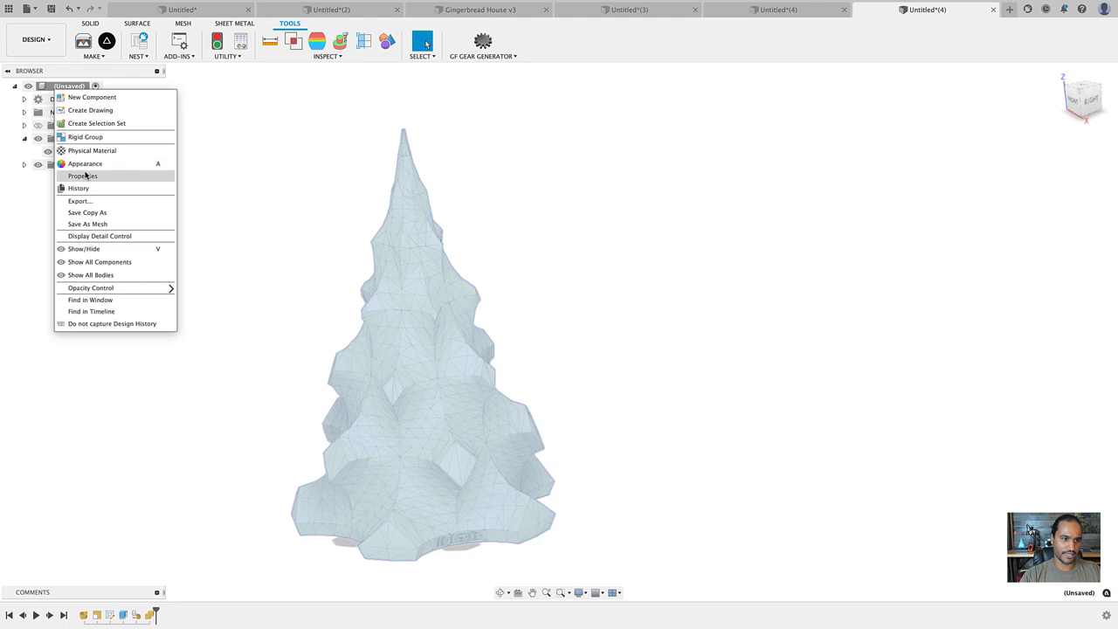
mouse_move(87, 223)
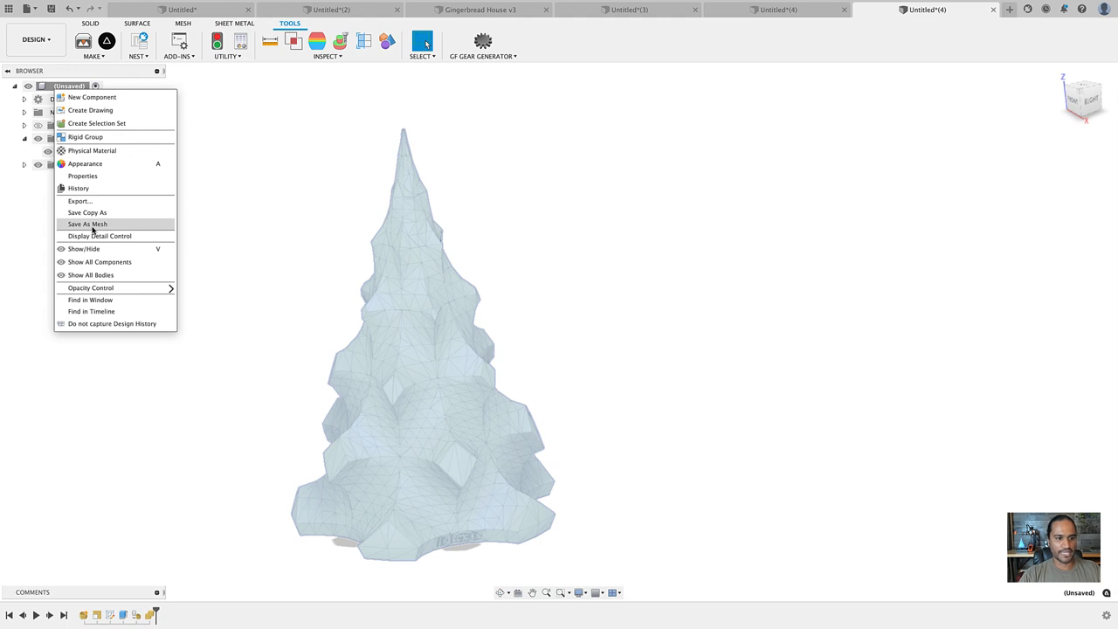
left_click(88, 223)
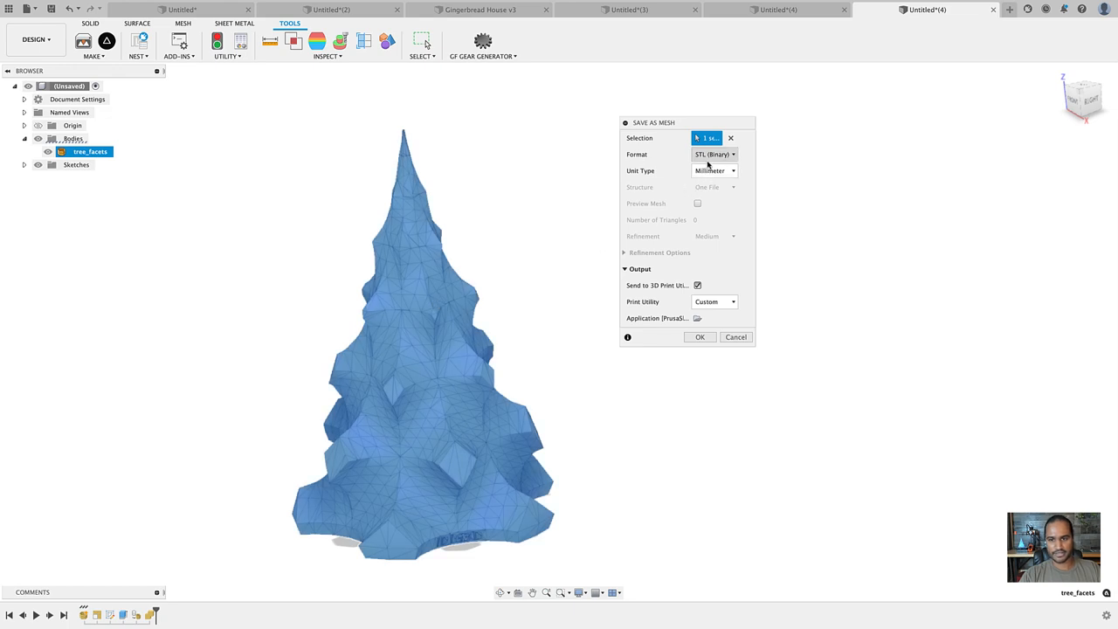
left_click(715, 155)
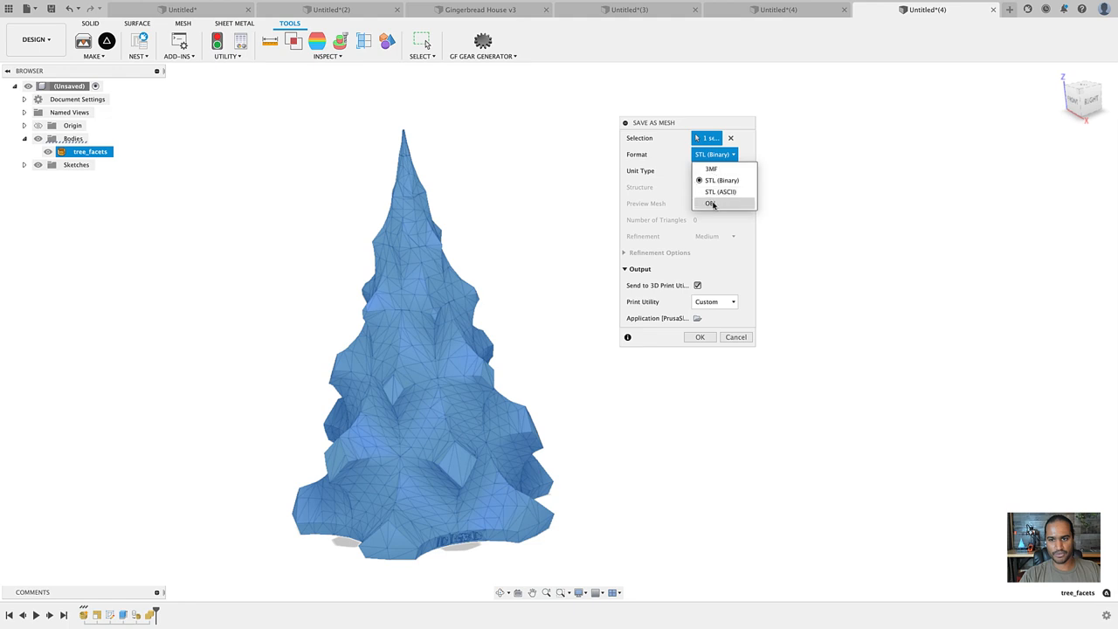
left_click(715, 179)
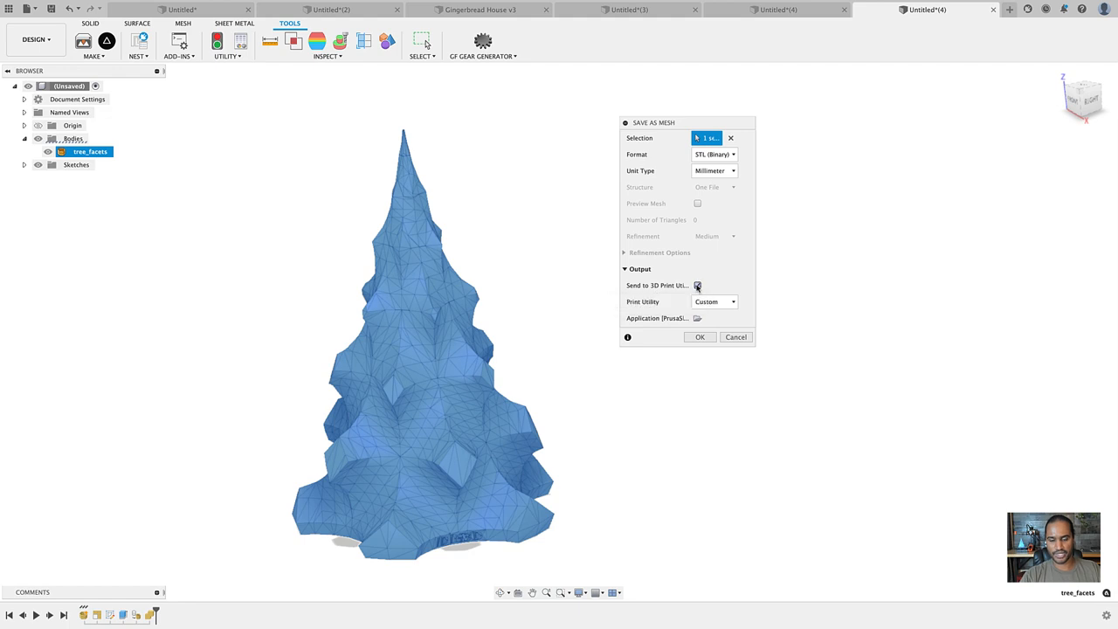
left_click(697, 286)
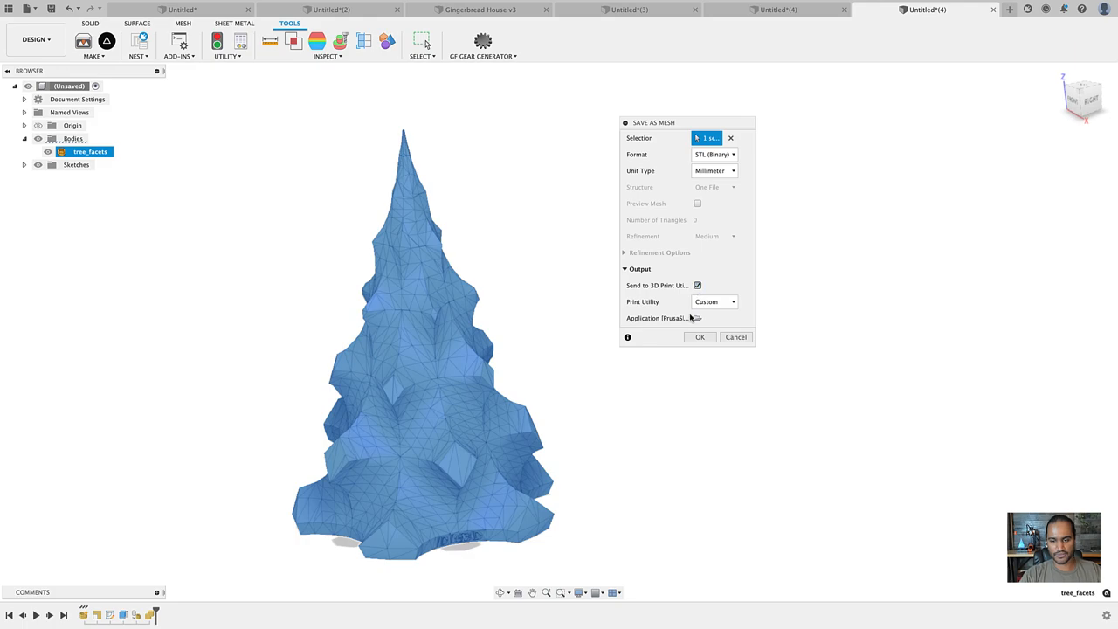
left_click(700, 336)
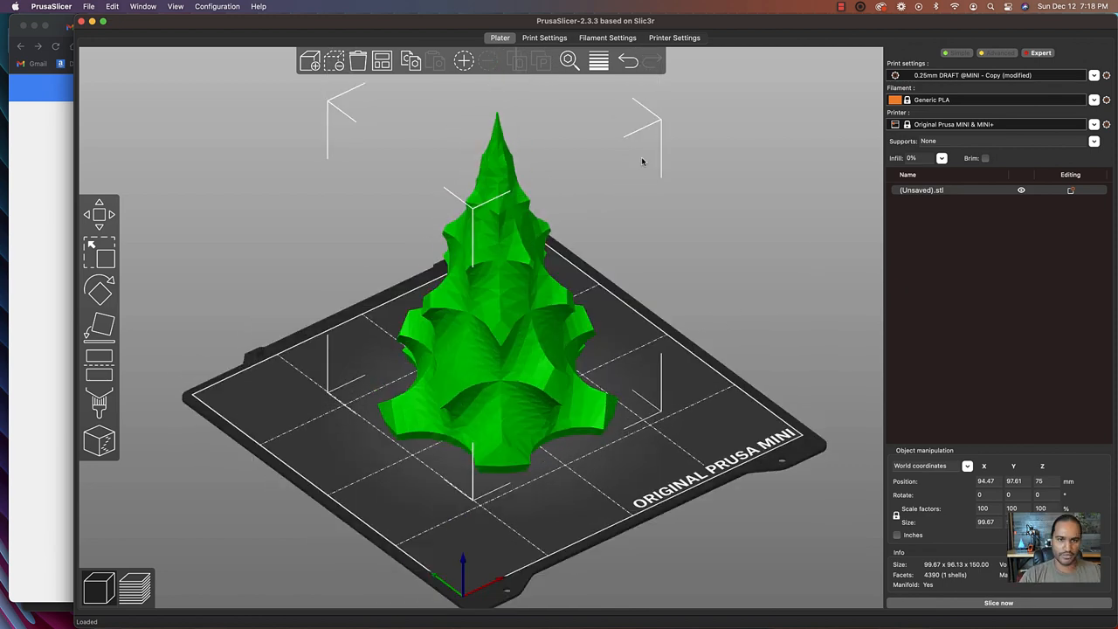
- Confirm Spiral vase is enabled under Print Settings > Layers and perimeters, then return to the Plater
left_click(544, 38)
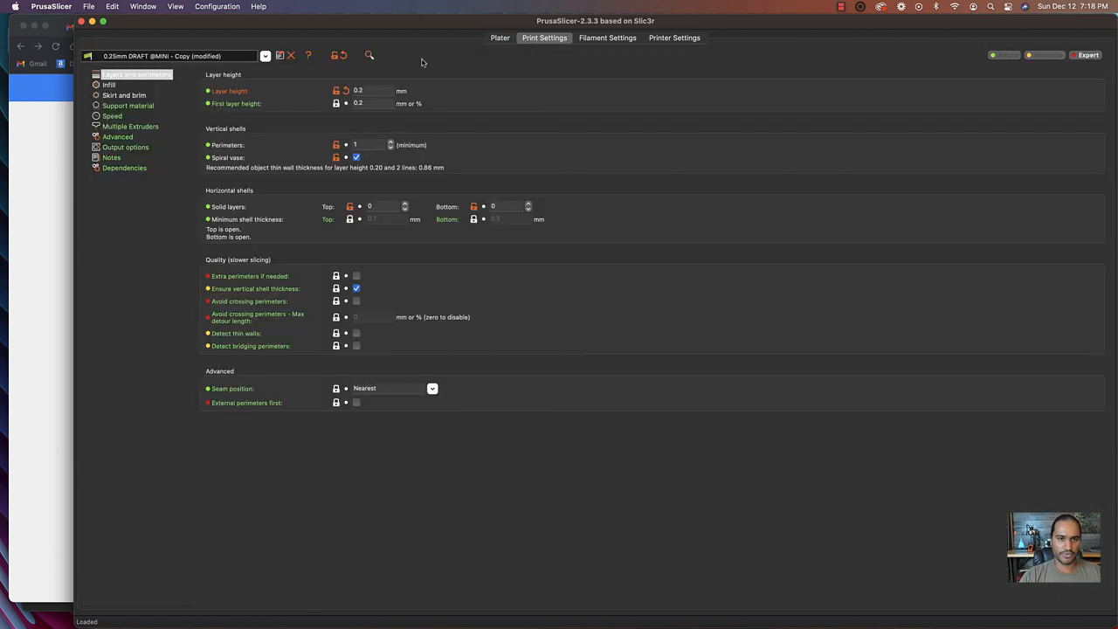
left_click(136, 74)
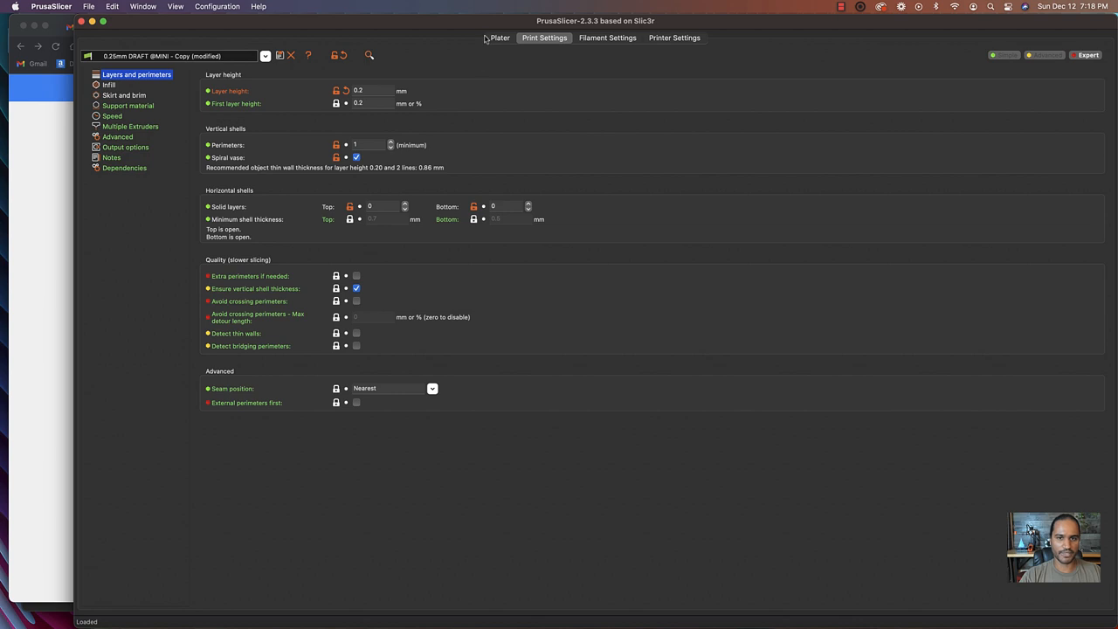
left_click(500, 37)
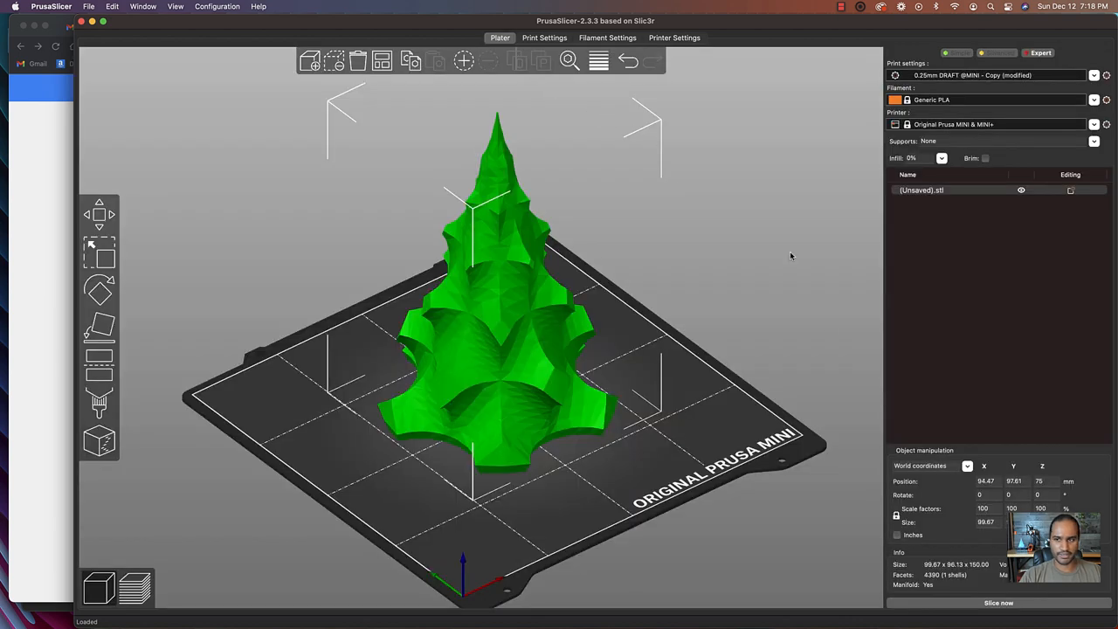
- Slice the tree and scrub through its layers (about 1 h 53 min, 11.37 g)
left_click(998, 602)
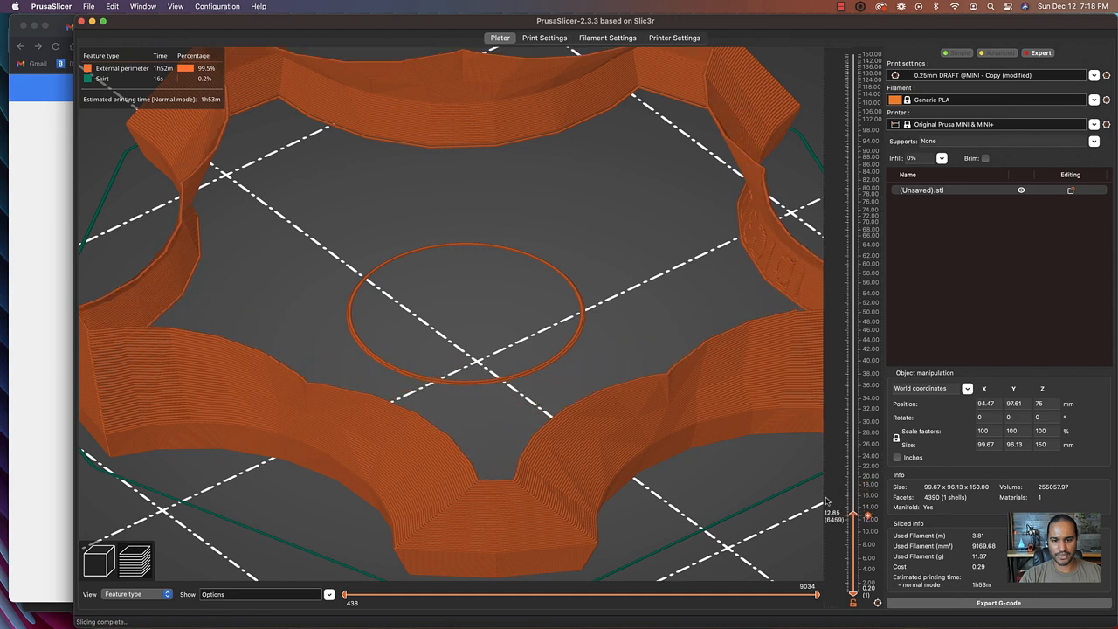
left_click_drag(853, 513, 853, 332)
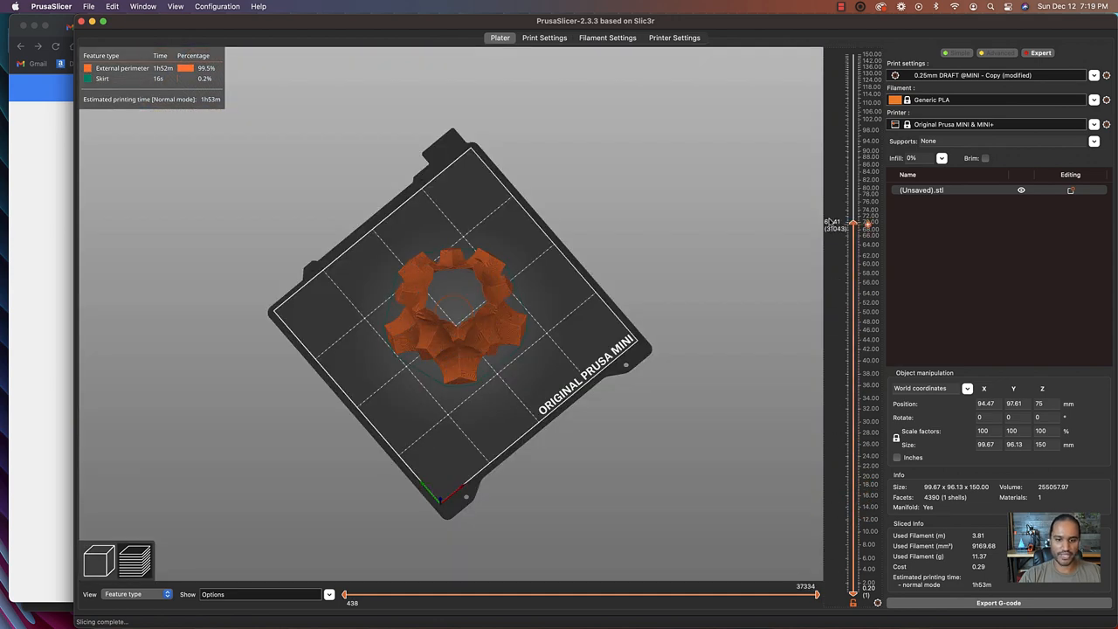
left_click_drag(866, 229, 860, 55)
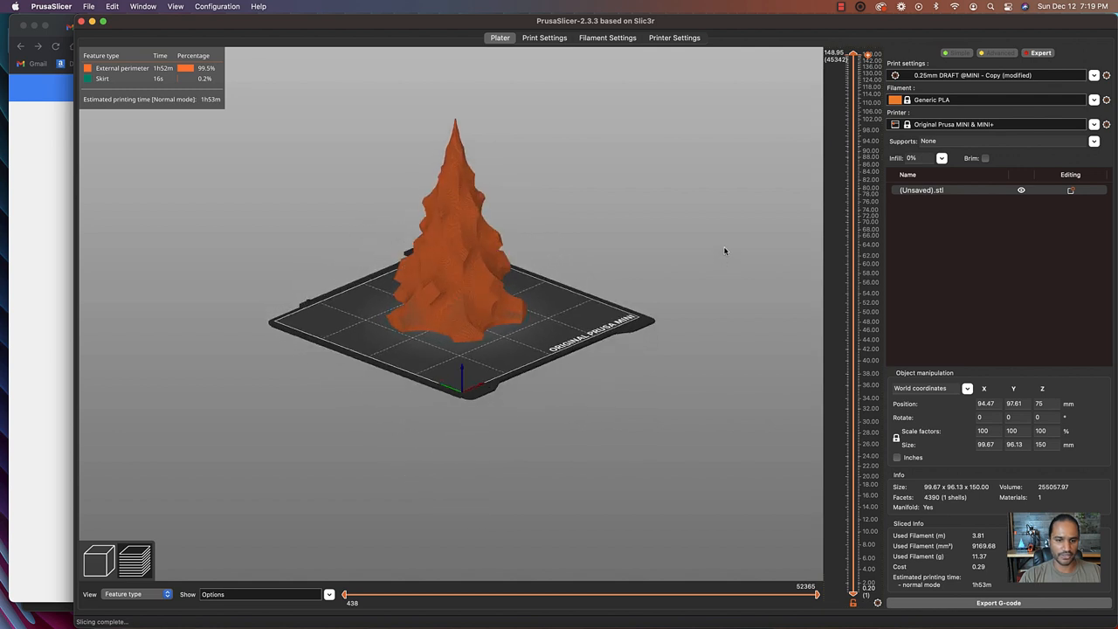
- Set Bottom solid layers to 15 and inspect the re-sliced solid base (2 h 41 min, 29.16 g)
left_click(544, 38)
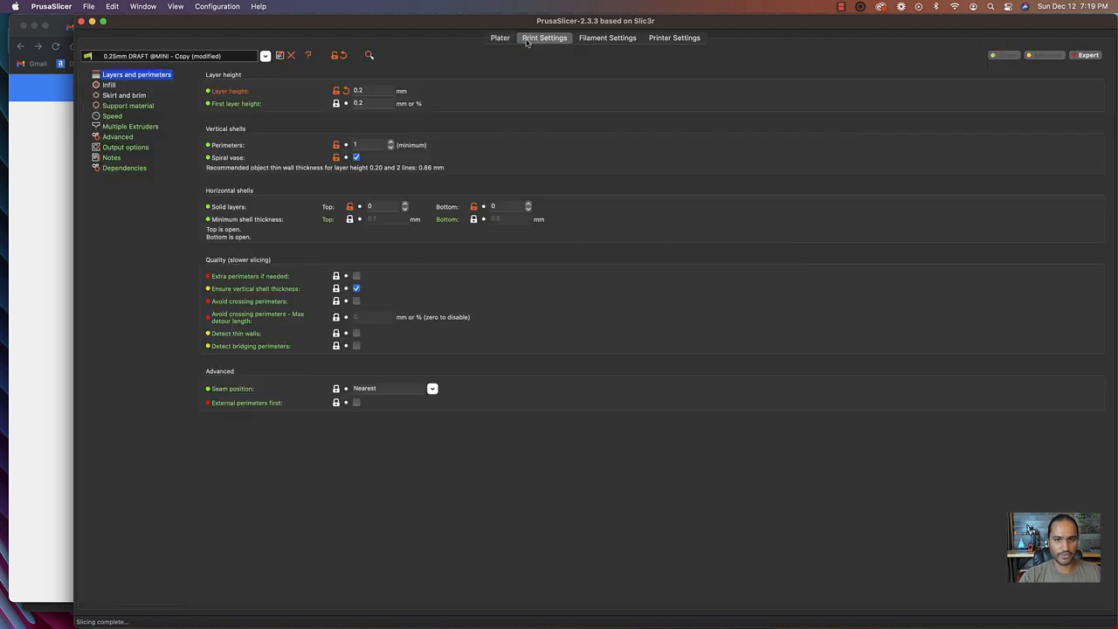
left_click(505, 207)
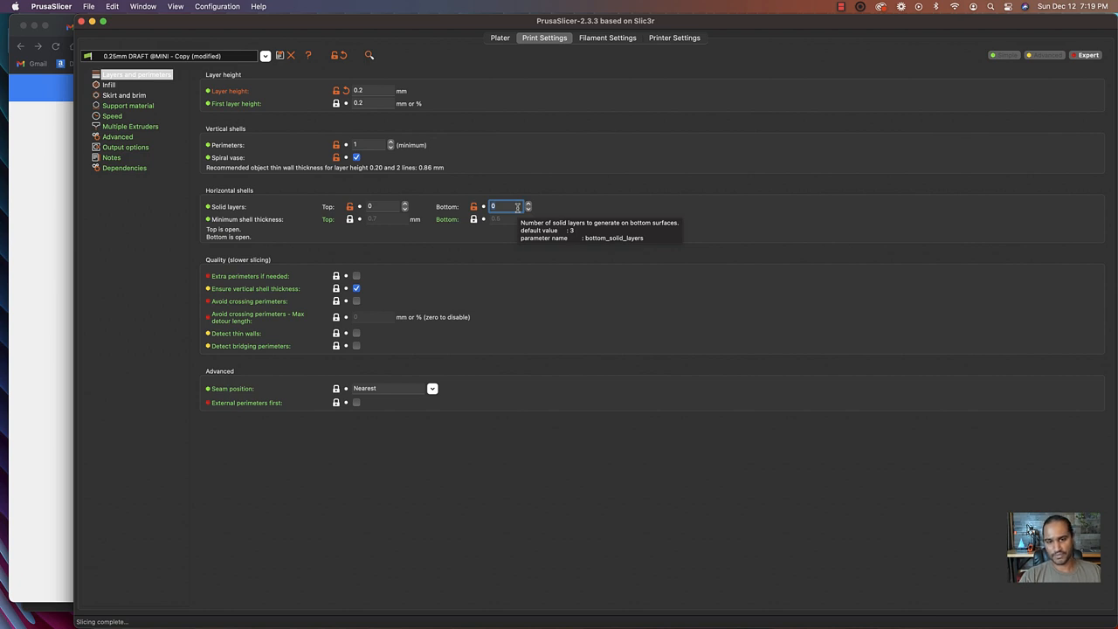
type("15")
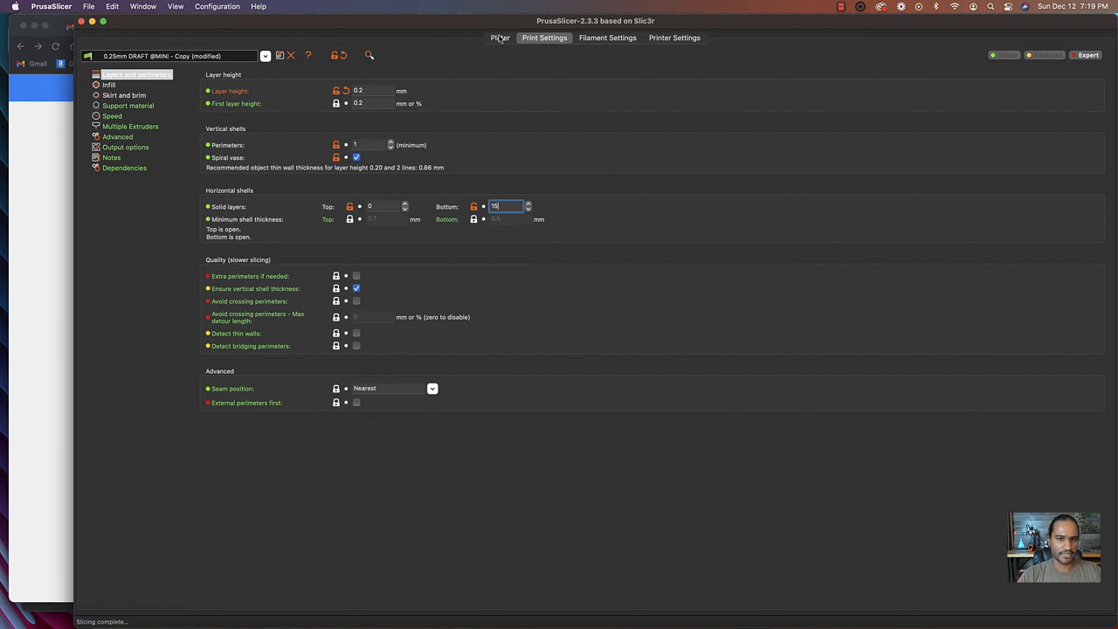
left_click(500, 37)
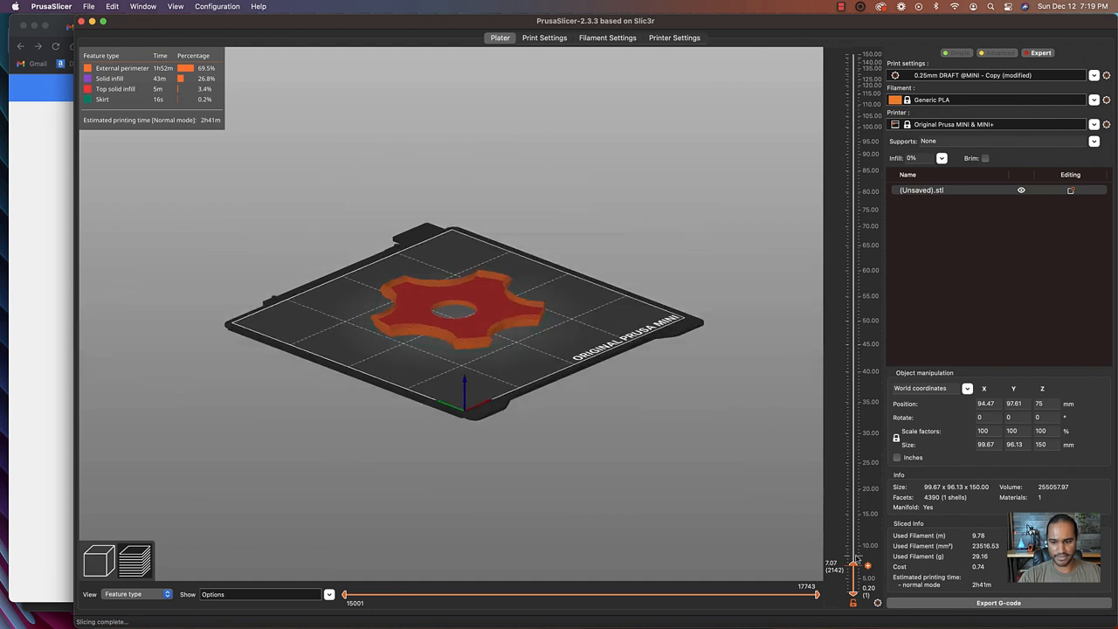
left_click_drag(867, 563, 867, 170)
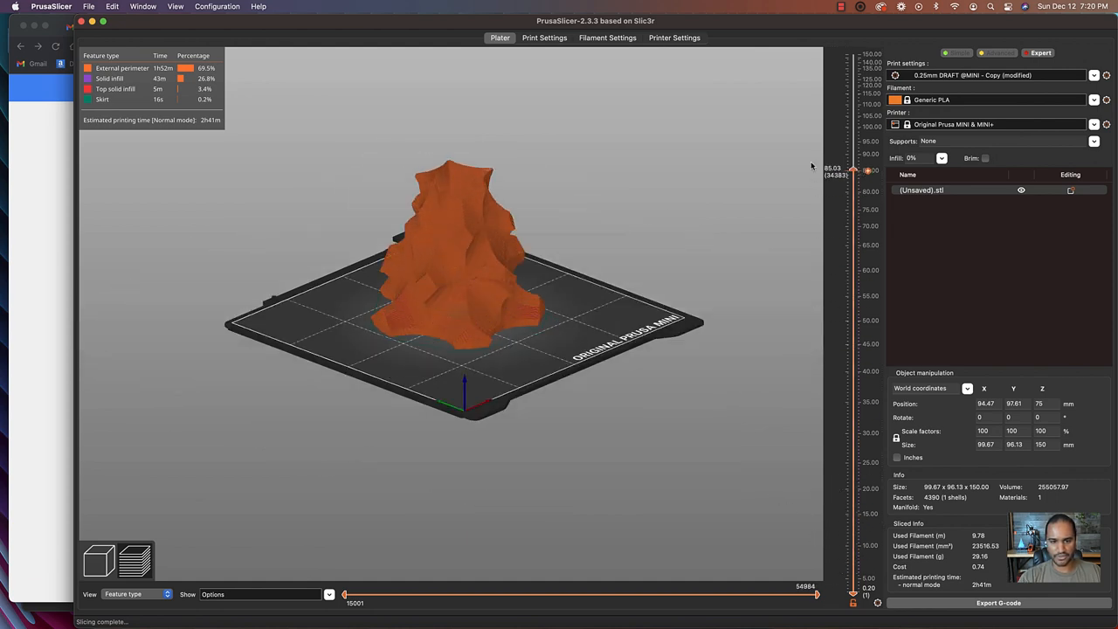